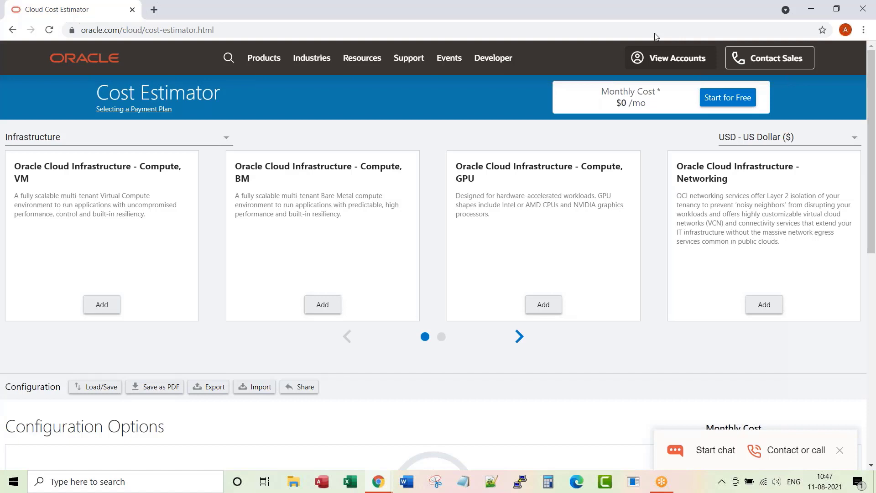
mouse_move(520, 5)
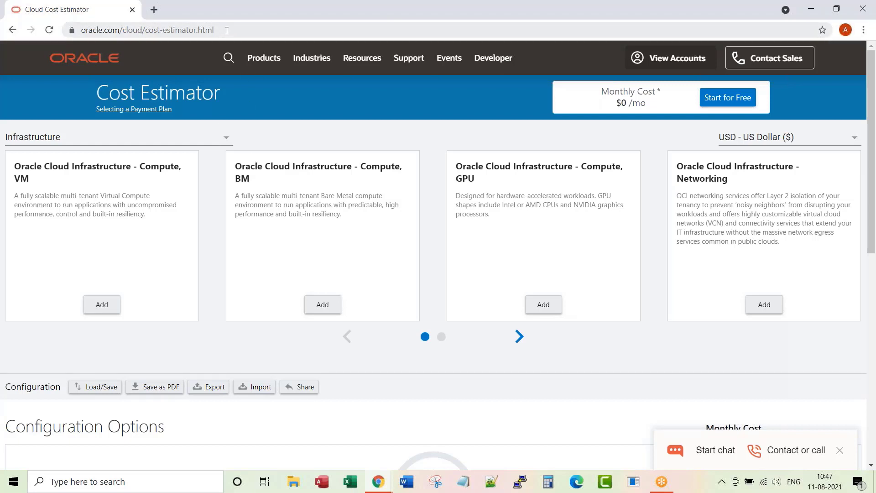
- Switch the product category from Infrastructure to Data Management
left_click(145, 30)
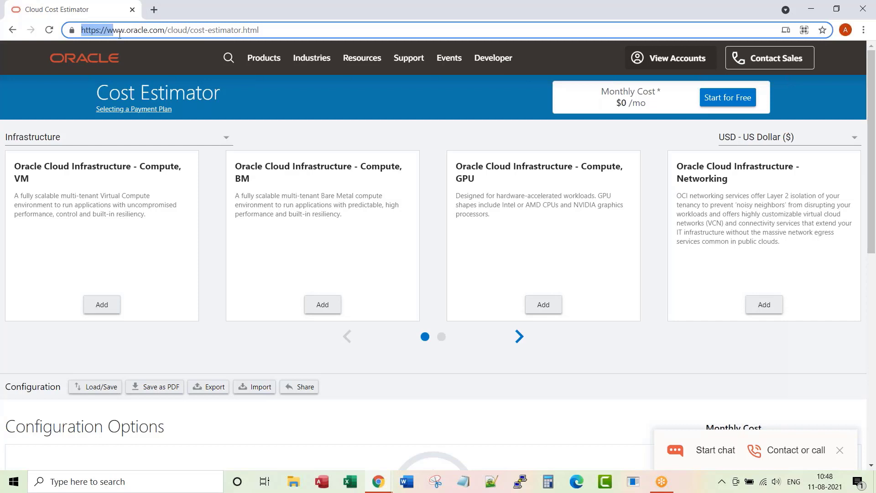
left_click(167, 30)
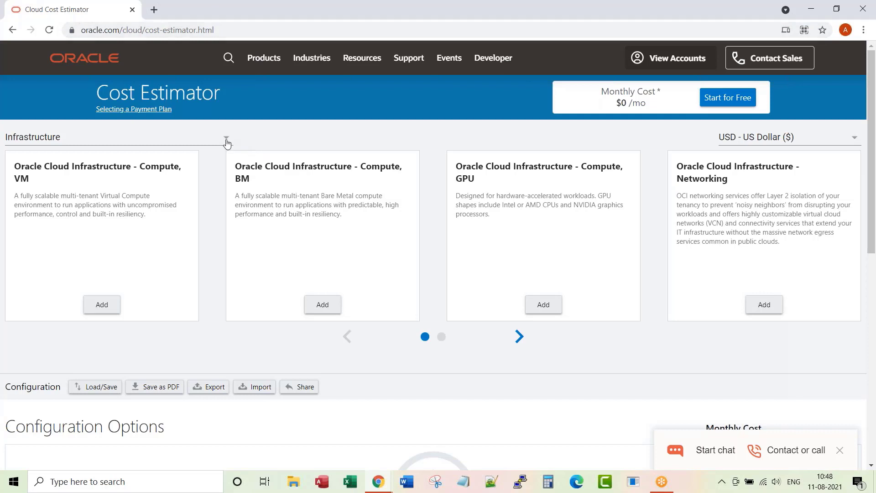
left_click(226, 138)
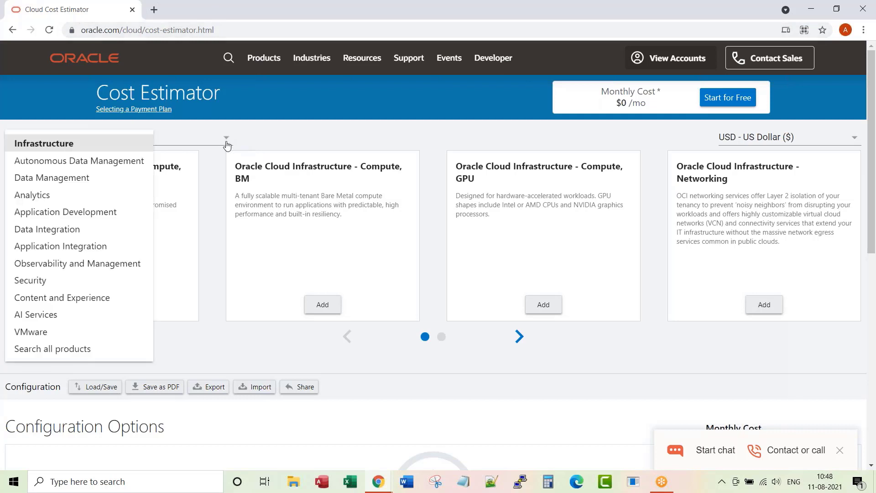
mouse_move(83, 162)
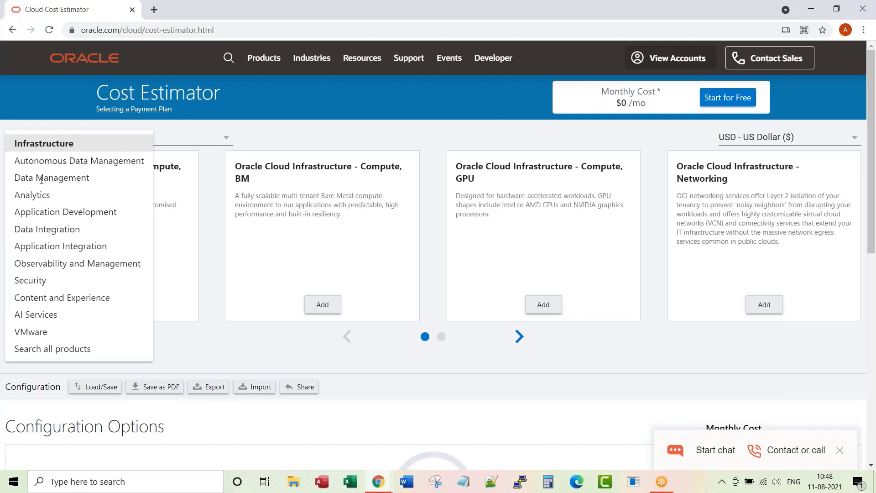
mouse_move(51, 177)
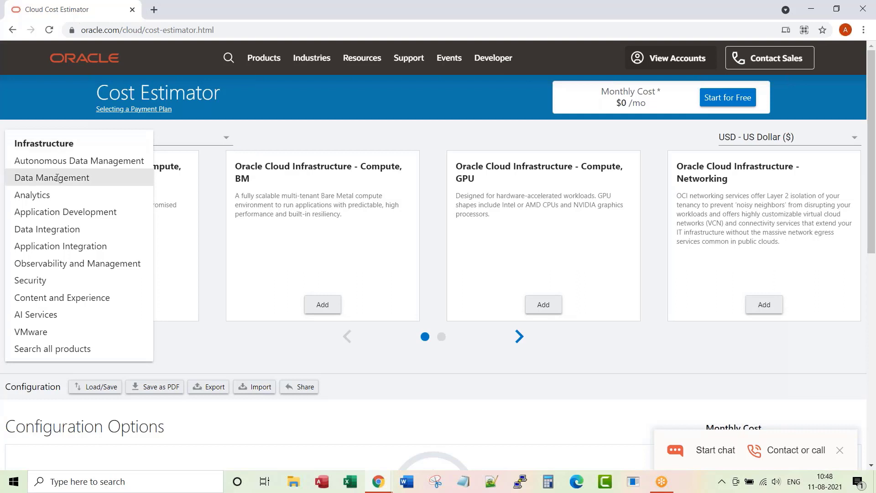
left_click(52, 177)
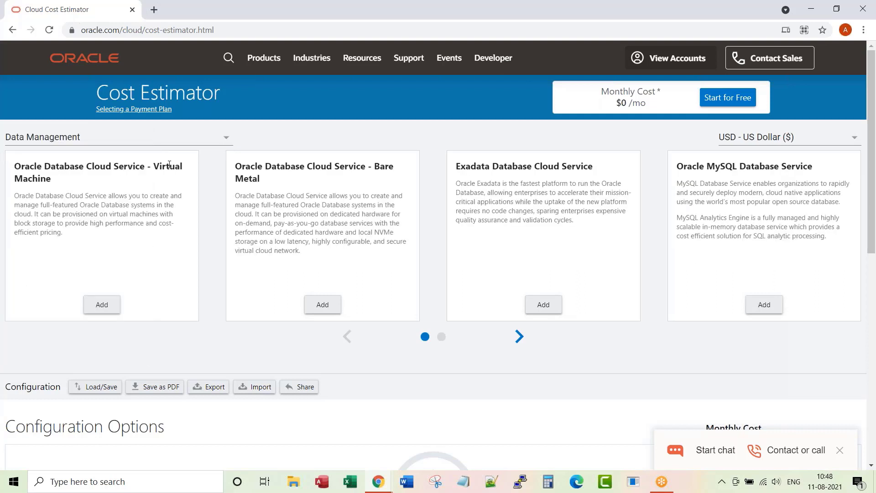
mouse_move(143, 179)
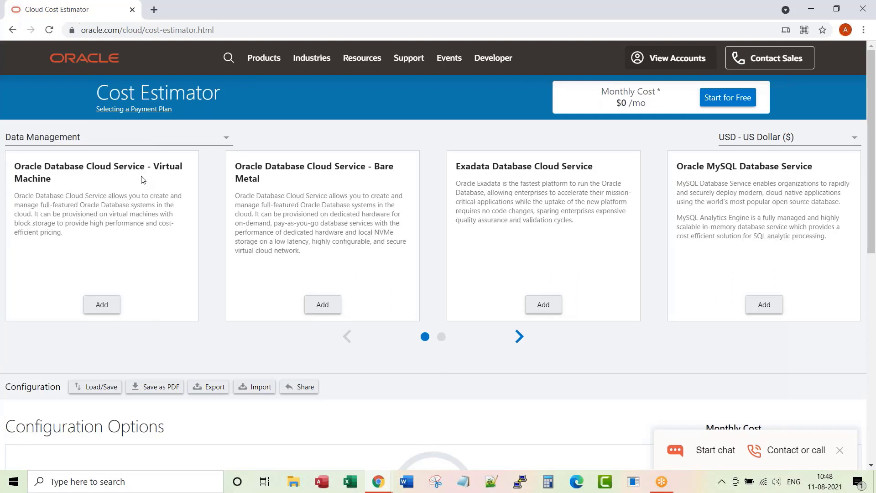
mouse_move(138, 173)
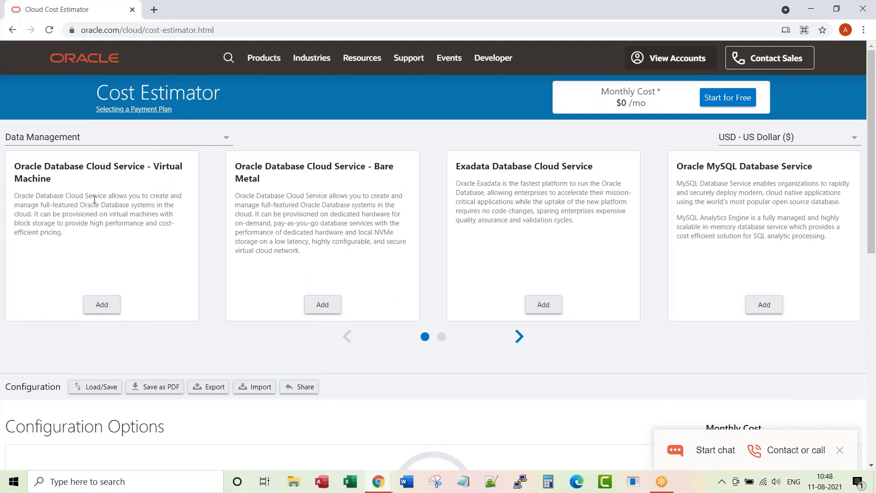
- Page through the Data Management service cards and return to the first page
double_click(236, 168)
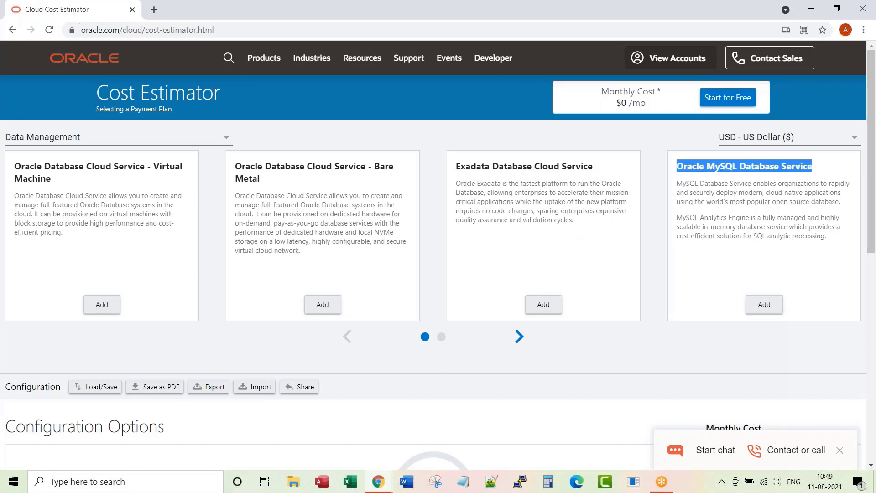
left_click(518, 336)
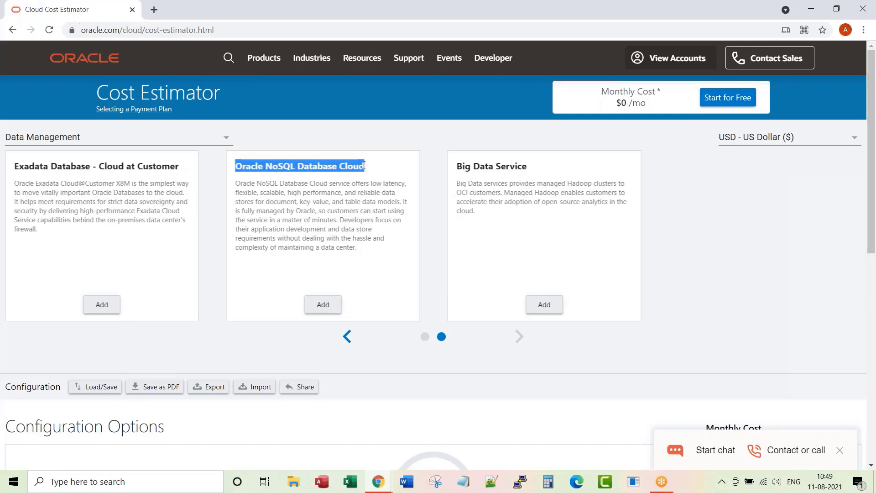
double_click(490, 166)
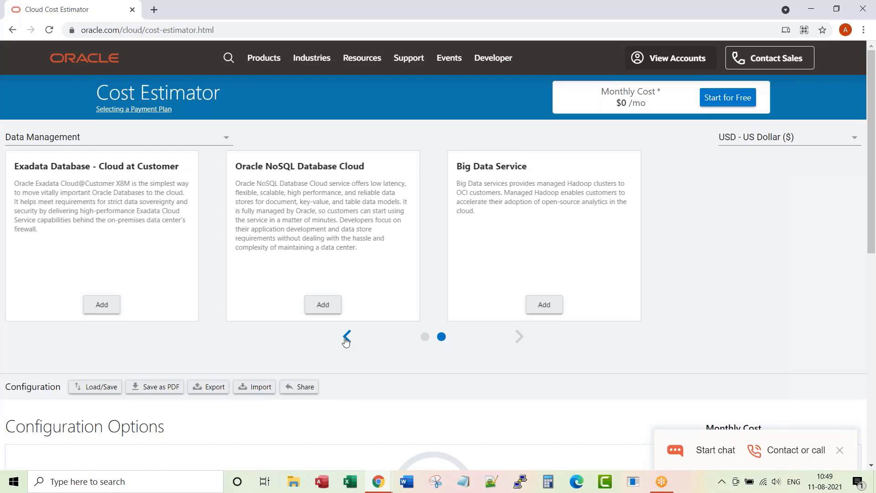
left_click(346, 336)
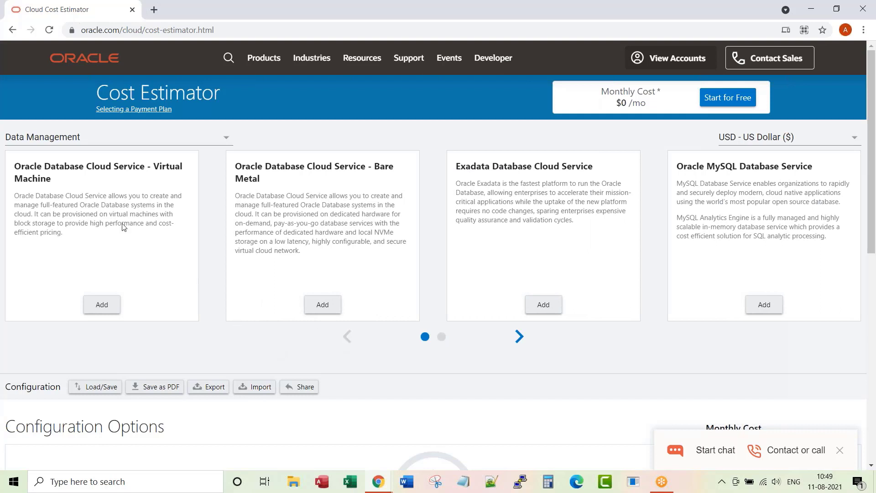
mouse_move(138, 169)
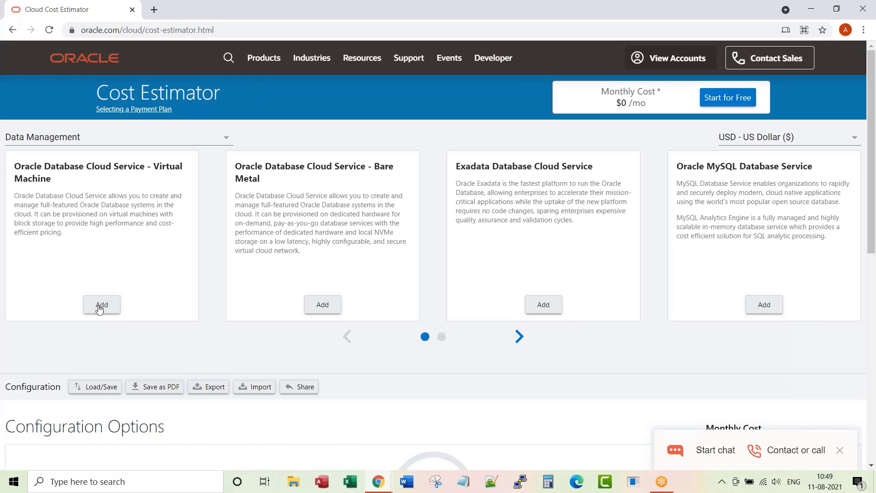
- Add Database Cloud Service – Virtual Machine and enter 2 instances
left_click(102, 305)
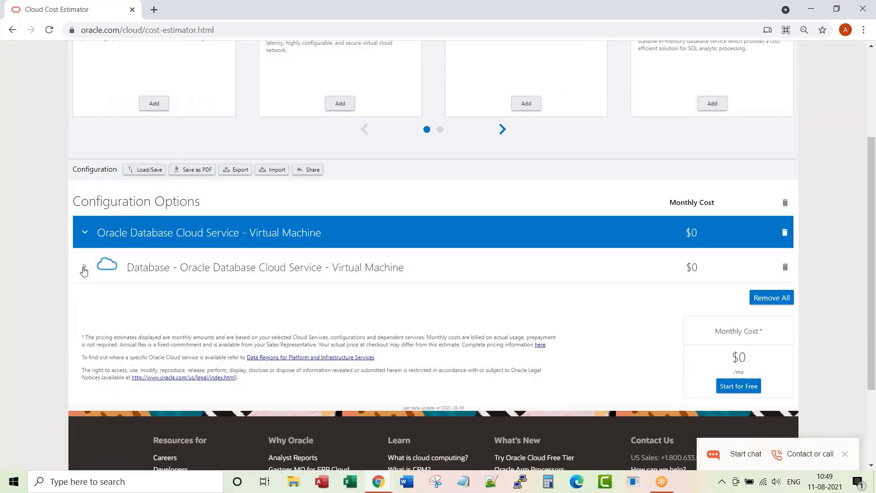
left_click(84, 267)
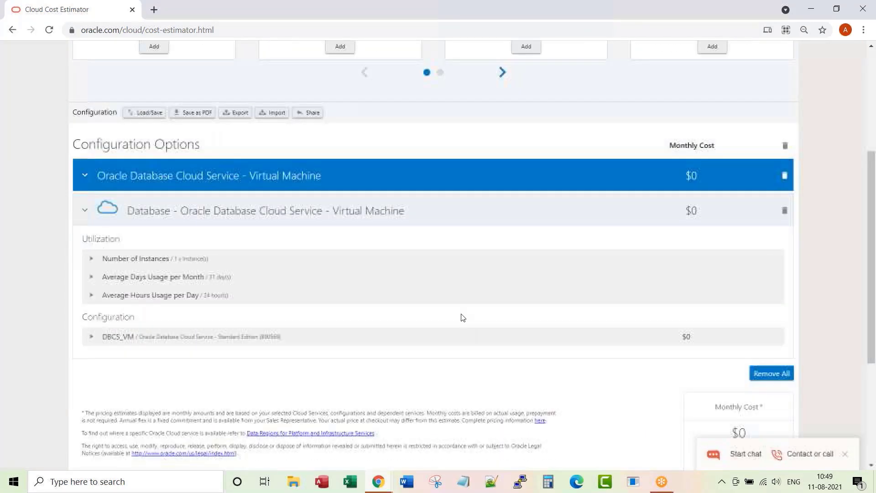
left_click(135, 259)
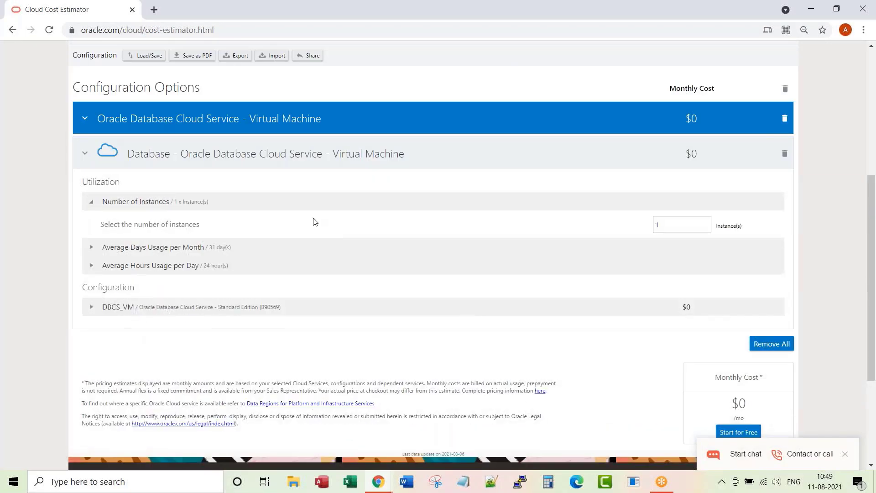
left_click(680, 224)
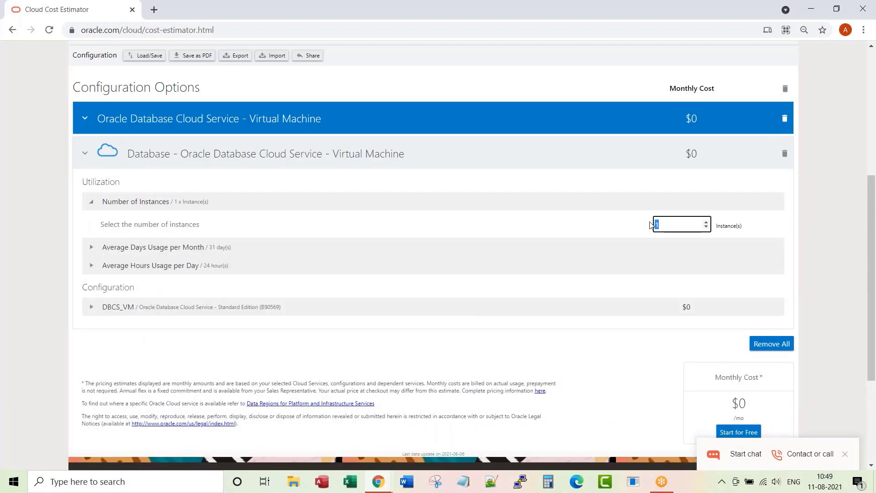
type("2")
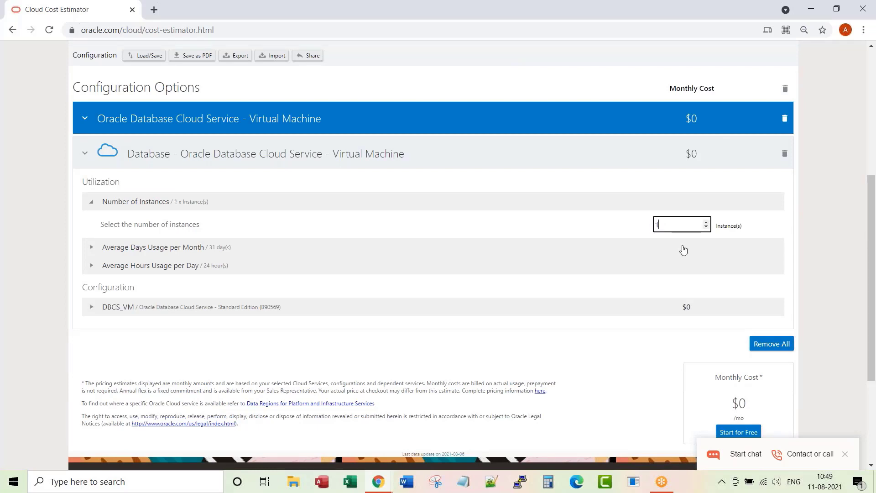
mouse_move(409, 253)
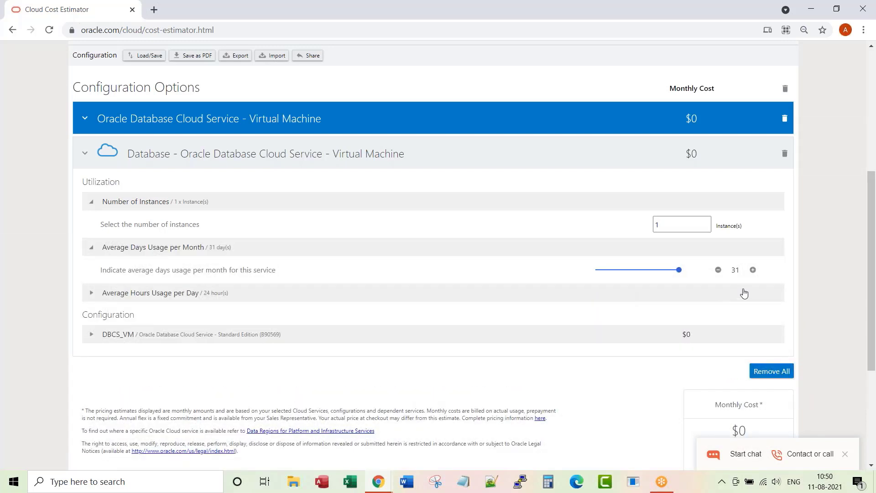
mouse_move(91, 249)
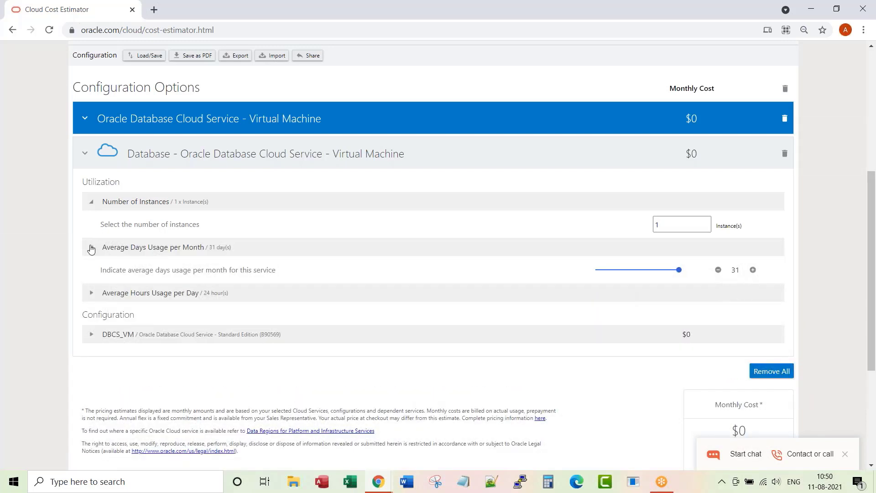
- Collapse the usage and instance rows and expand the DBCS_VM edition settings
left_click(91, 250)
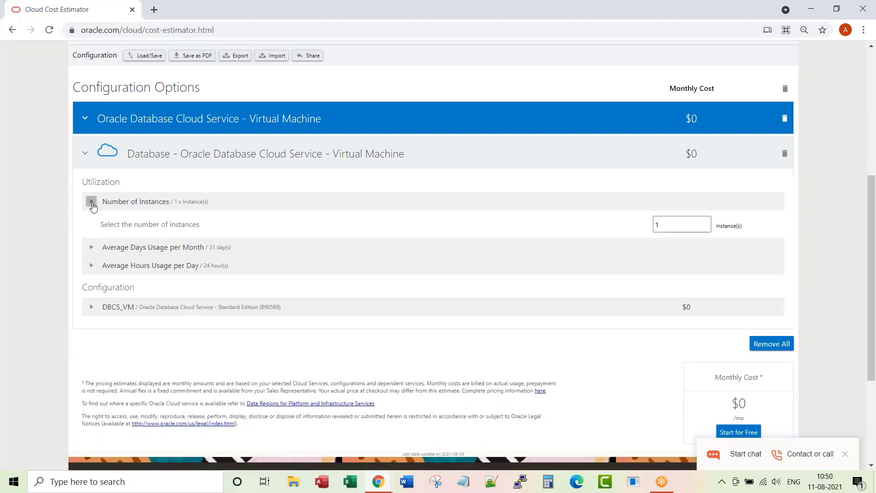
left_click(91, 202)
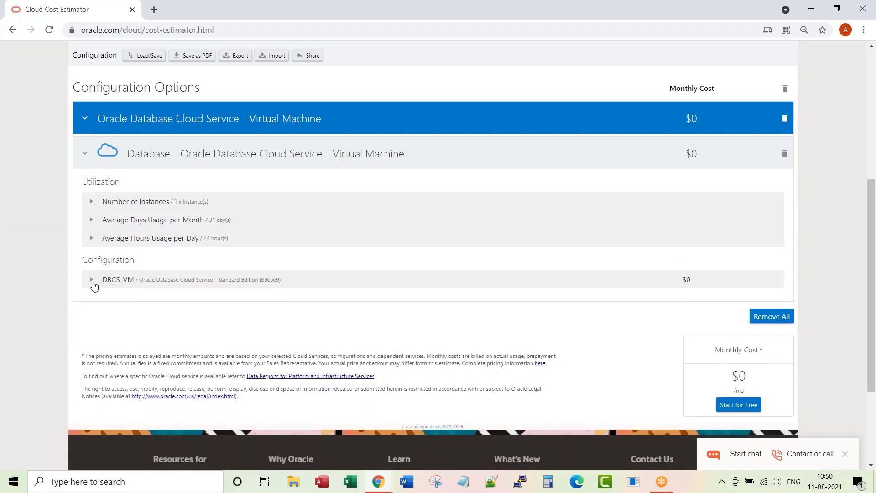
left_click(92, 280)
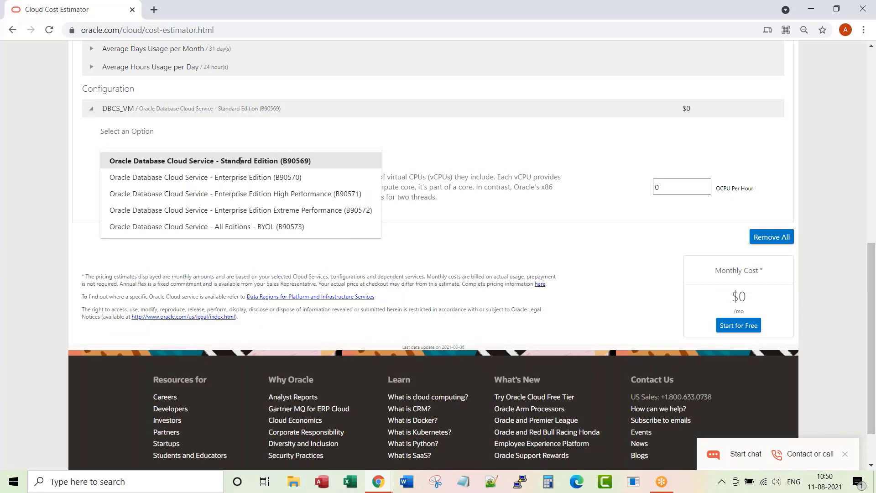
mouse_move(236, 189)
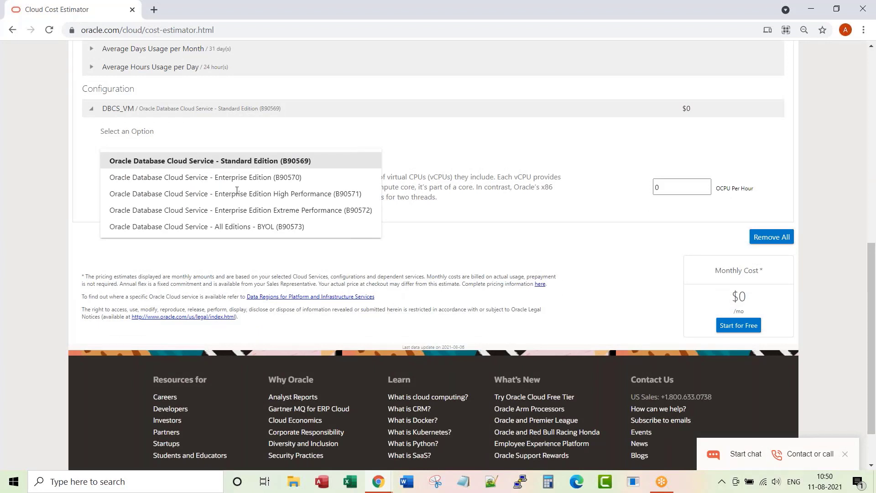
mouse_move(308, 196)
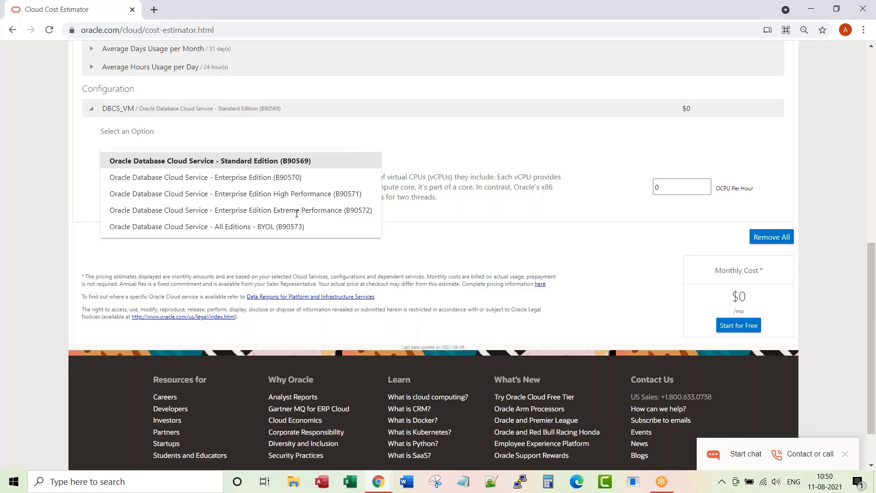
- Choose Enterprise Edition Extreme Performance (B90572) for the VM with 4 OCPUs per hour
left_click(241, 210)
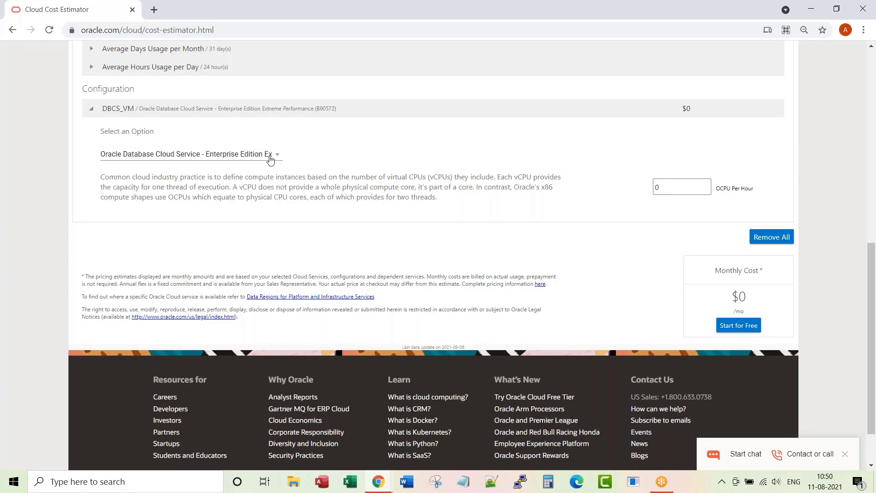
left_click(189, 154)
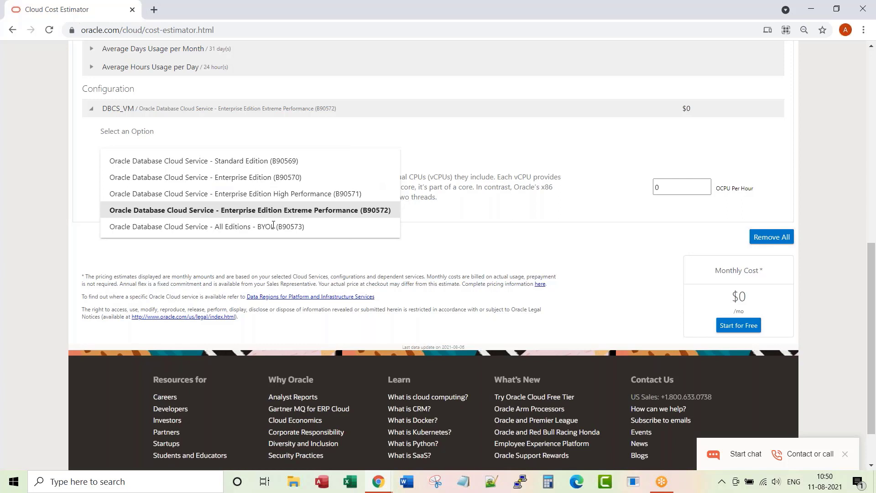
mouse_move(257, 218)
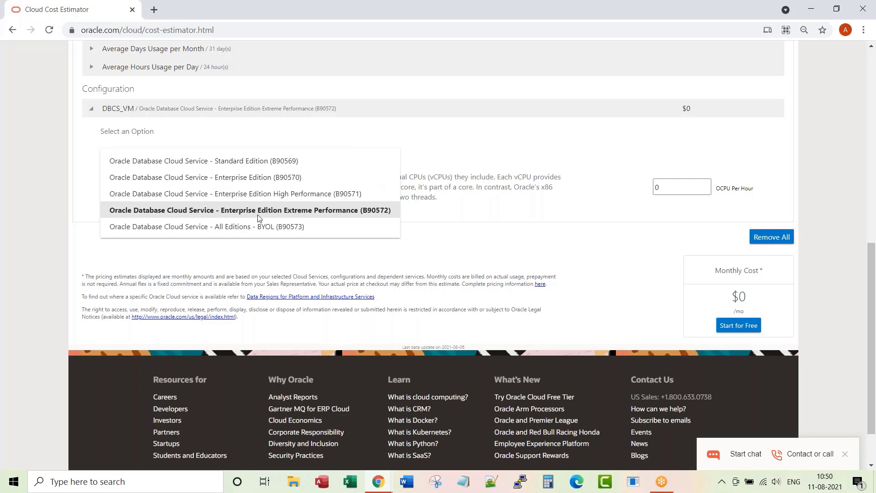
left_click(249, 210)
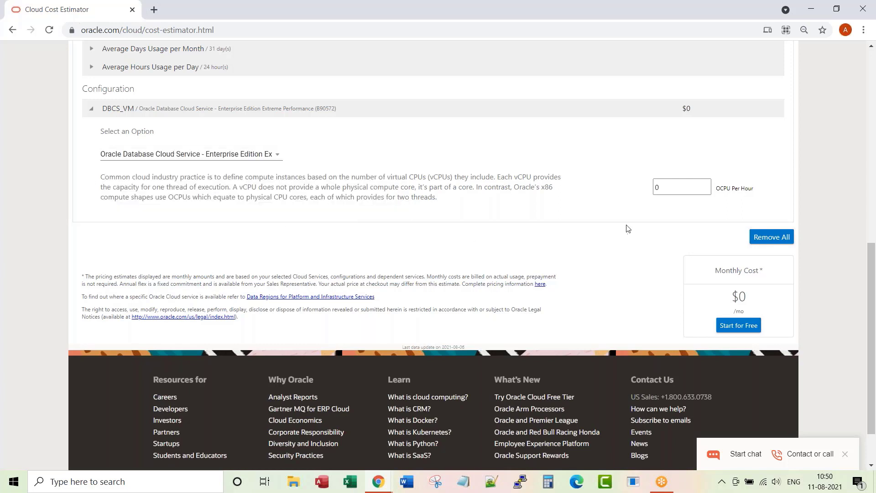
left_click(678, 186)
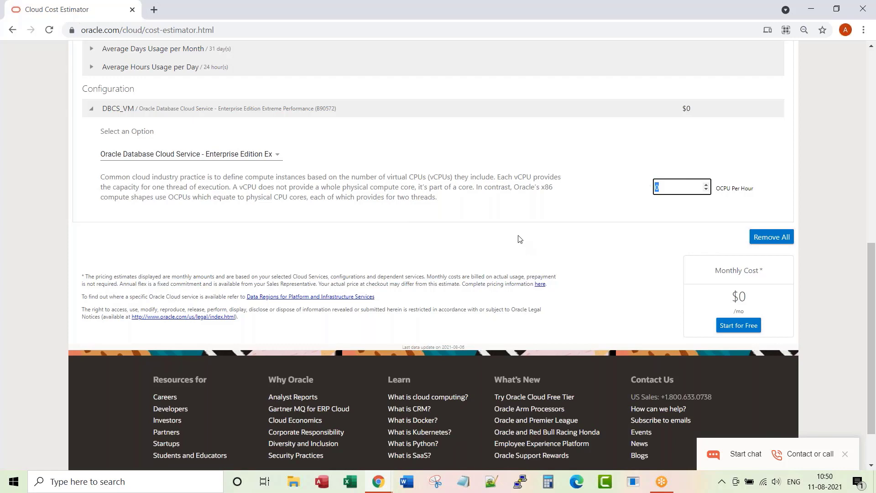
type("4")
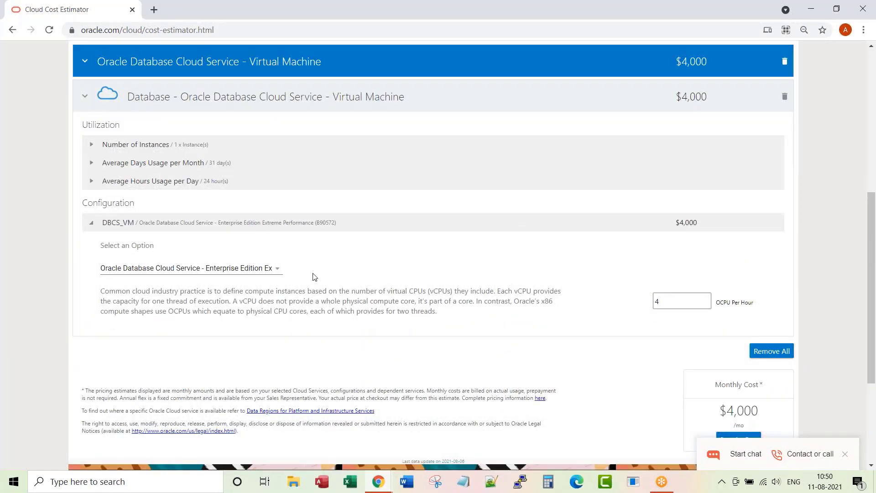
- Collapse the Virtual Machine details and add Database Cloud Service – Bare Metal
left_click(191, 268)
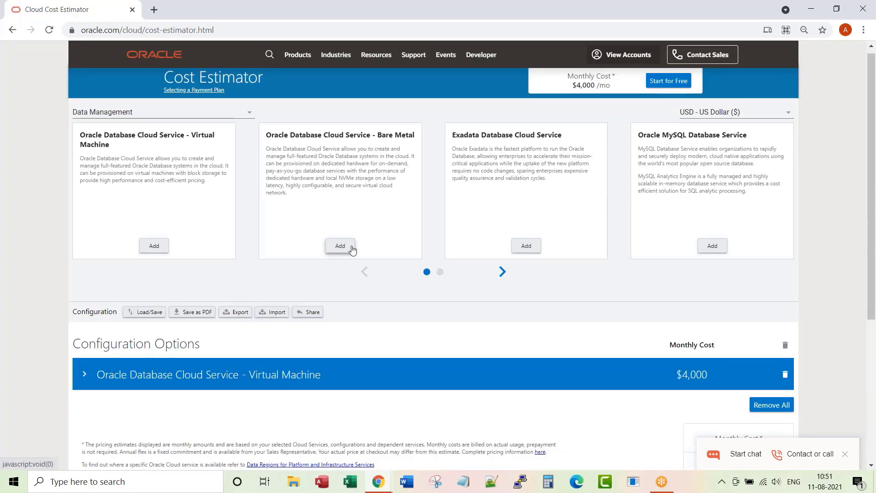
left_click(340, 246)
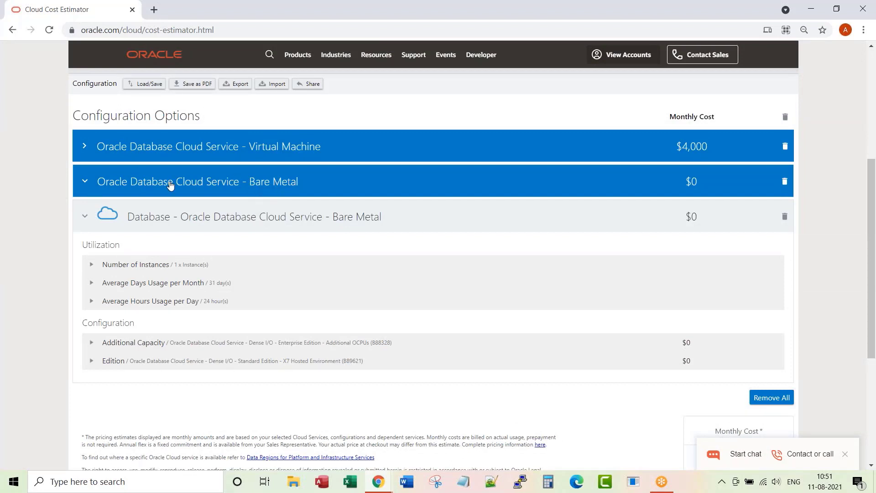
mouse_move(727, 185)
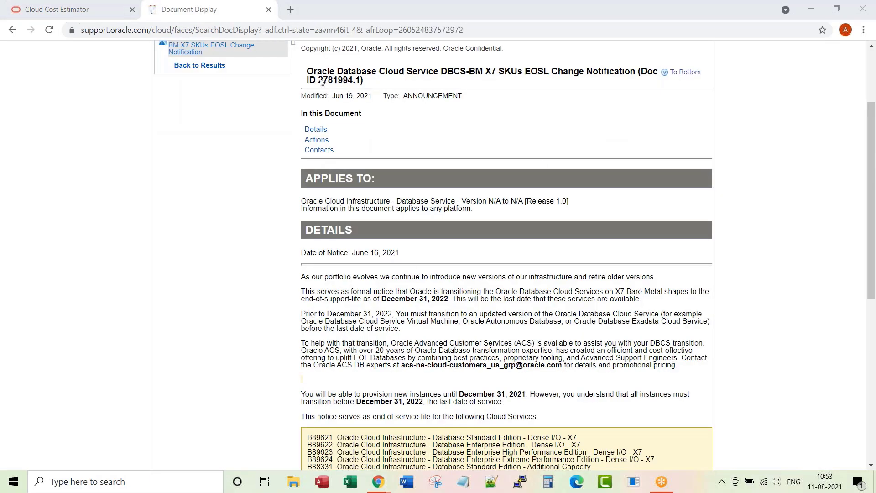
left_click_drag(306, 48, 366, 291)
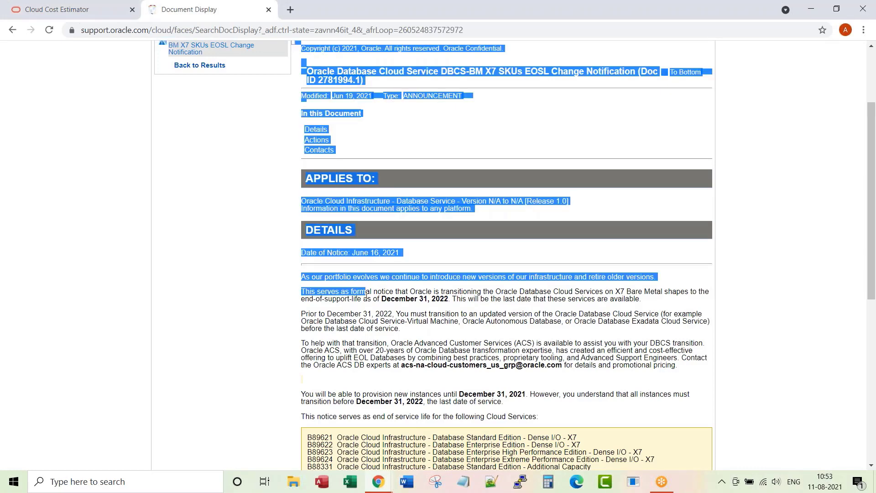
double_click(460, 291)
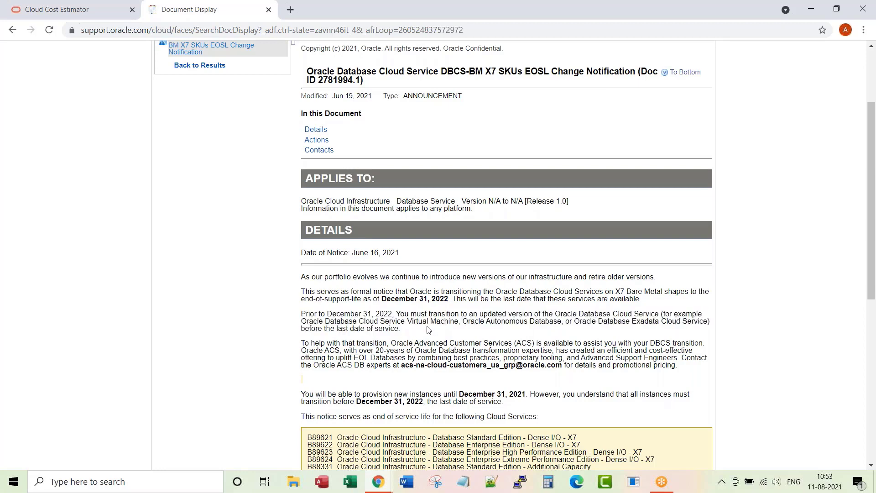
mouse_move(640, 329)
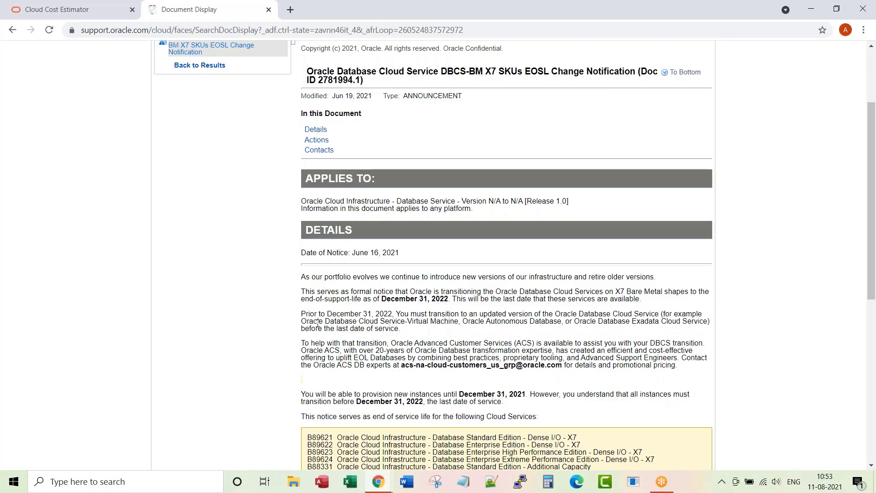
left_click_drag(301, 320, 457, 321)
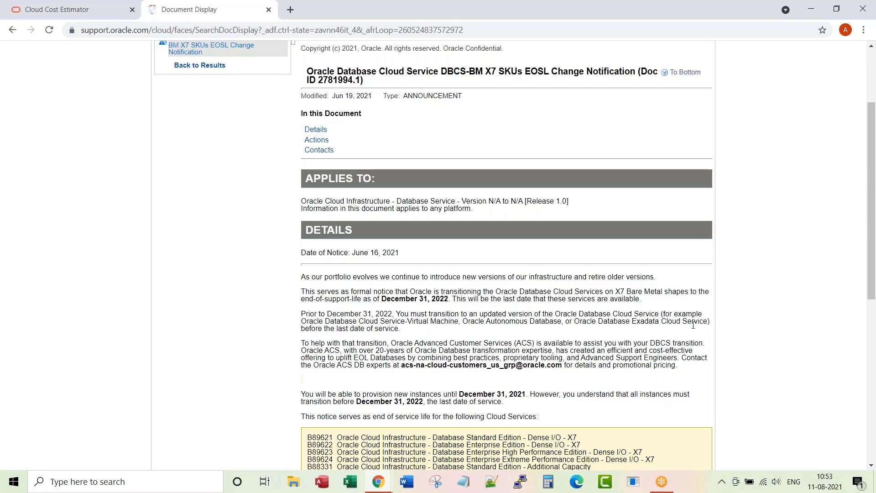
- Give Bare Metal the Dense I/O Extreme Performance X7 edition (B89624) plus 4 additional OCPUs
left_click(55, 9)
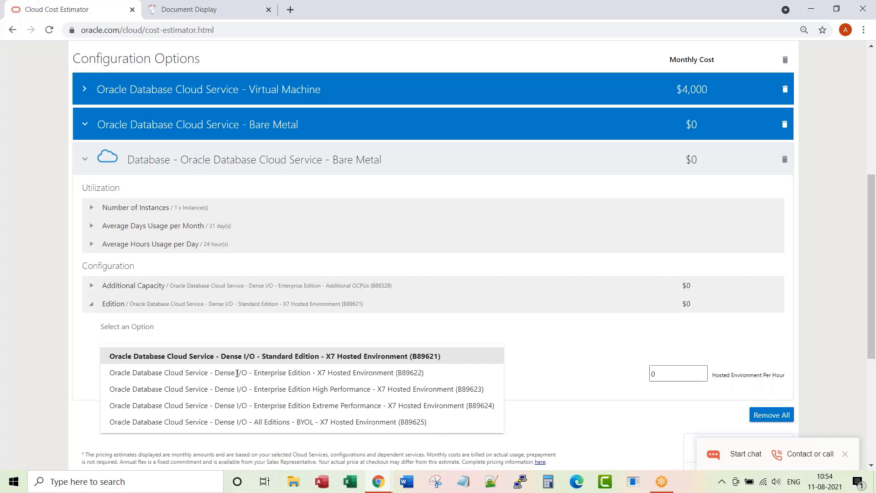
mouse_move(247, 317)
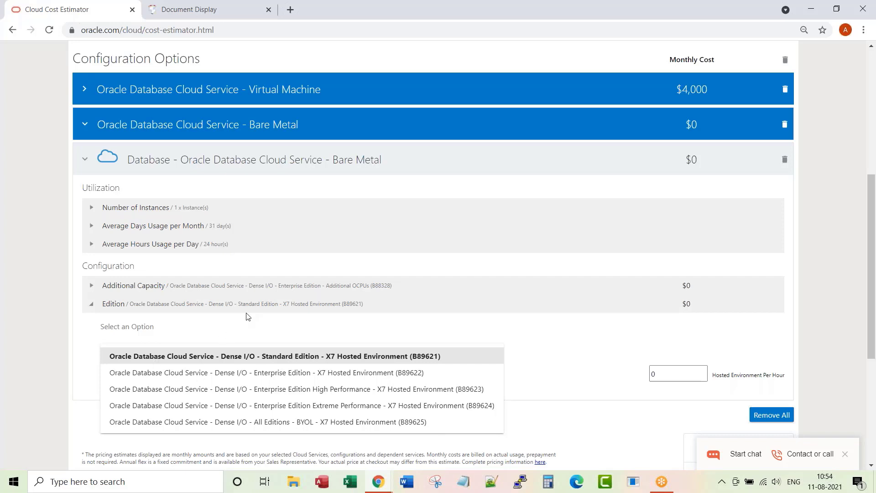
left_click(301, 405)
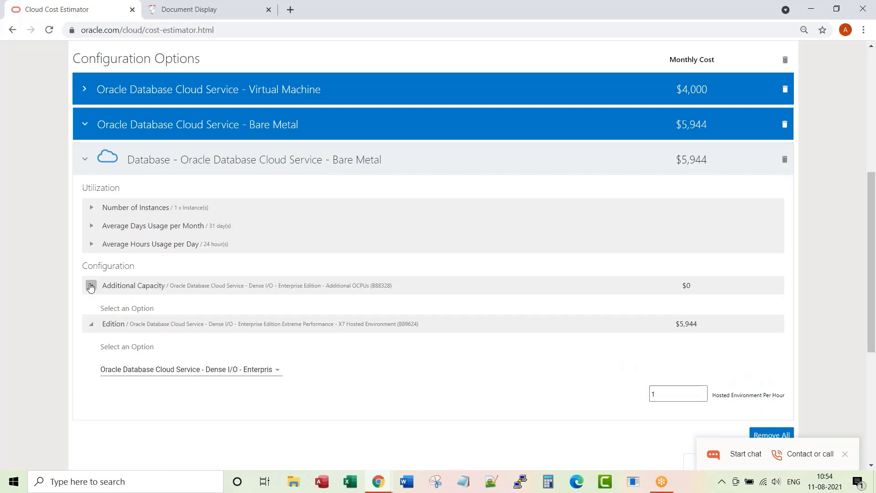
left_click(90, 286)
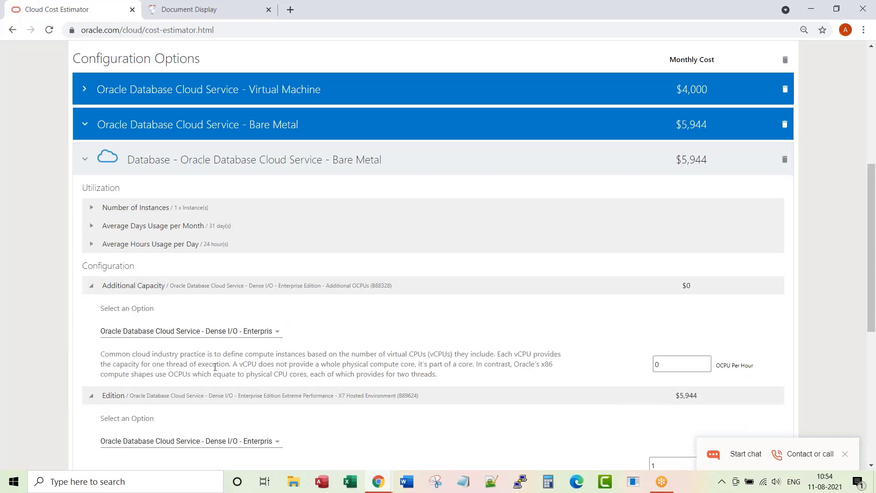
type("4")
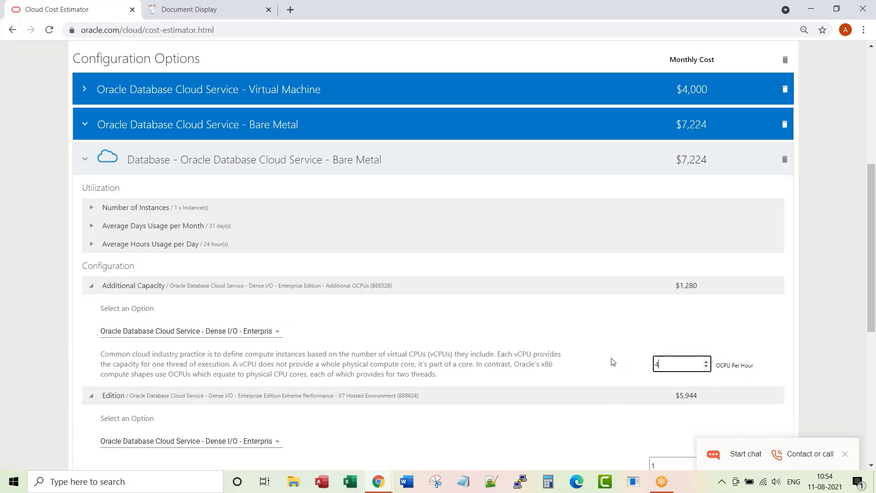
mouse_move(266, 333)
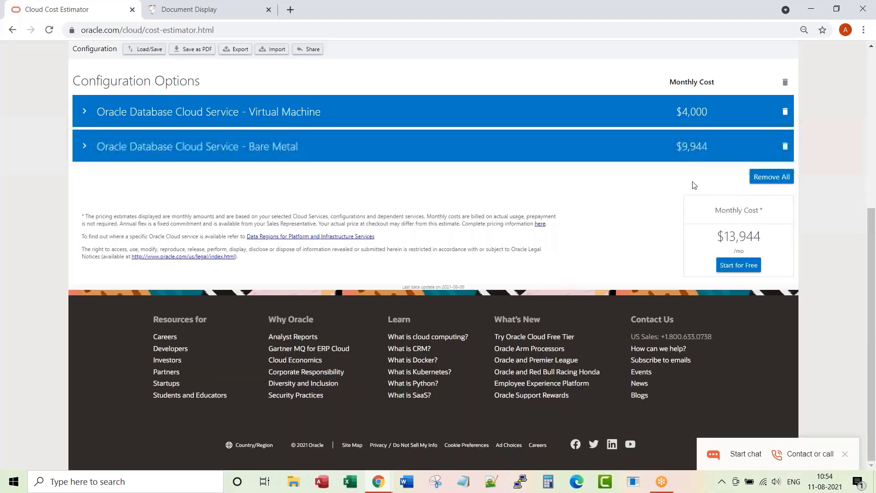
- Scroll the service list up and back down toward the Exadata card
scroll("up", 3)
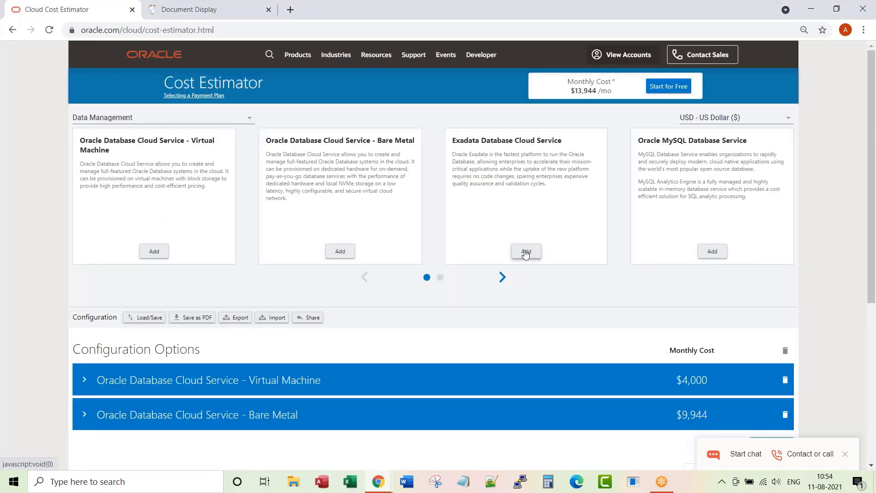
scroll("down", 3)
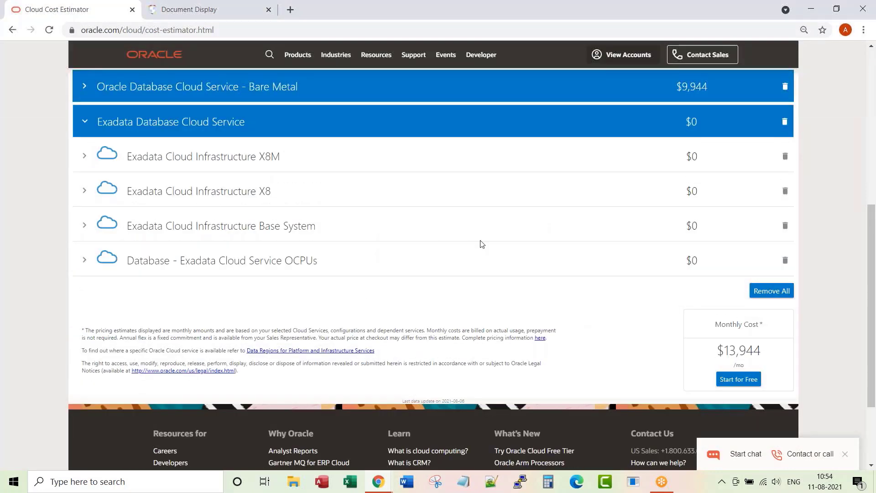
mouse_move(257, 229)
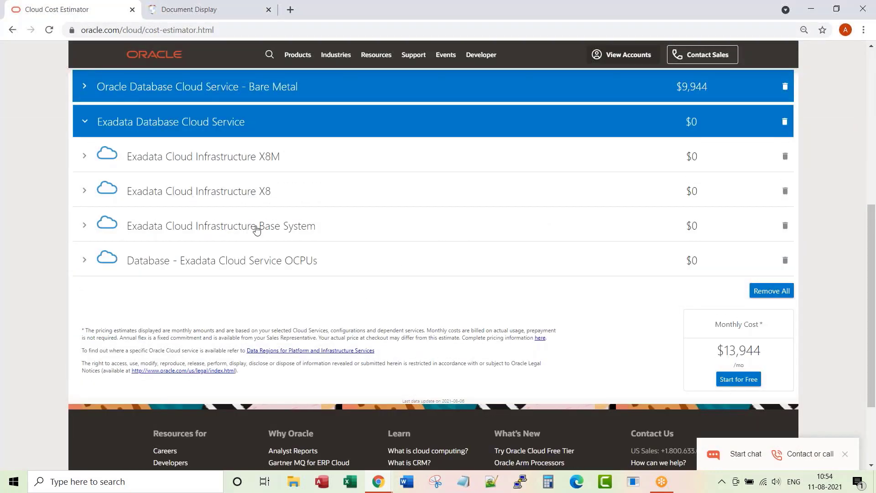
mouse_move(262, 196)
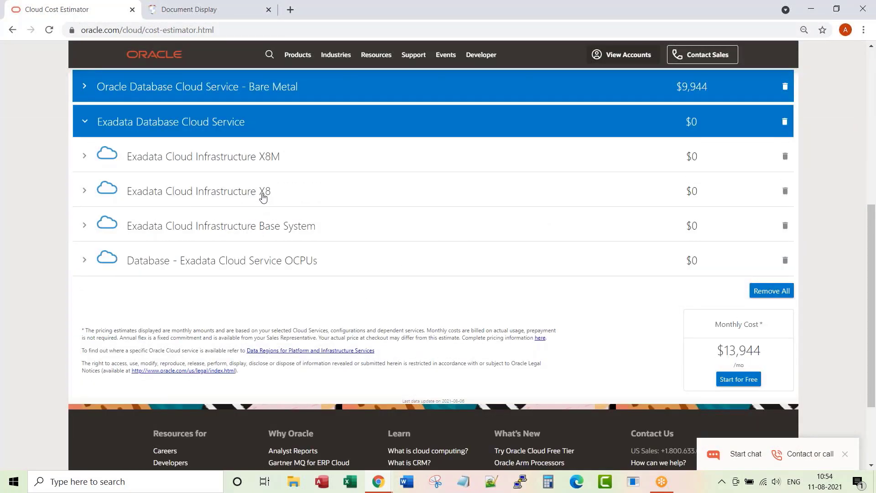
mouse_move(268, 159)
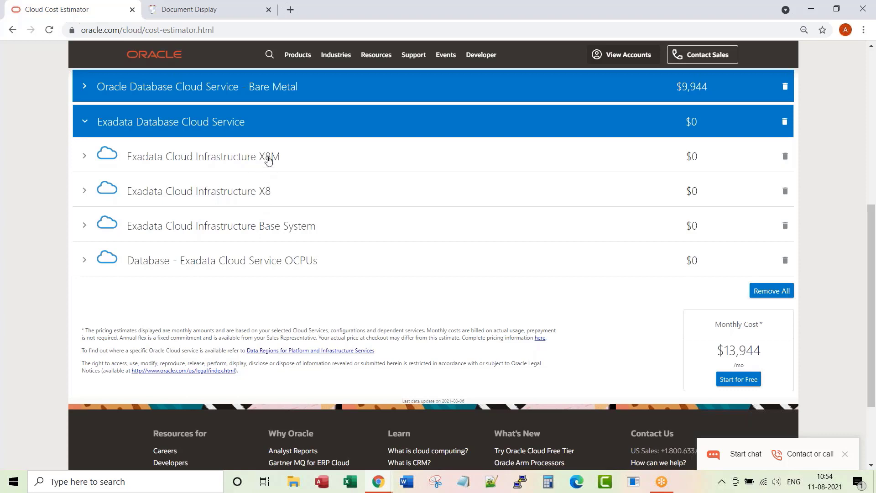
mouse_move(258, 162)
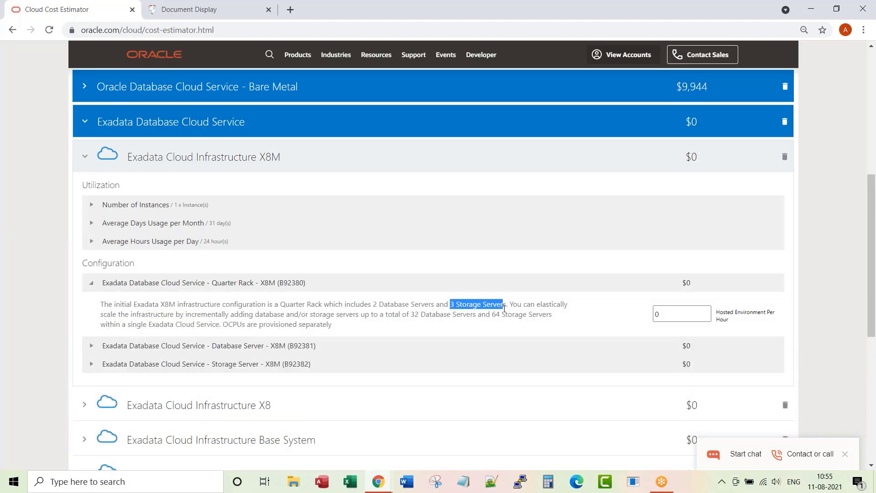
- Size the X8M with one quarter rack, 2 database servers and 3 storage servers
left_click(680, 313)
type("1")
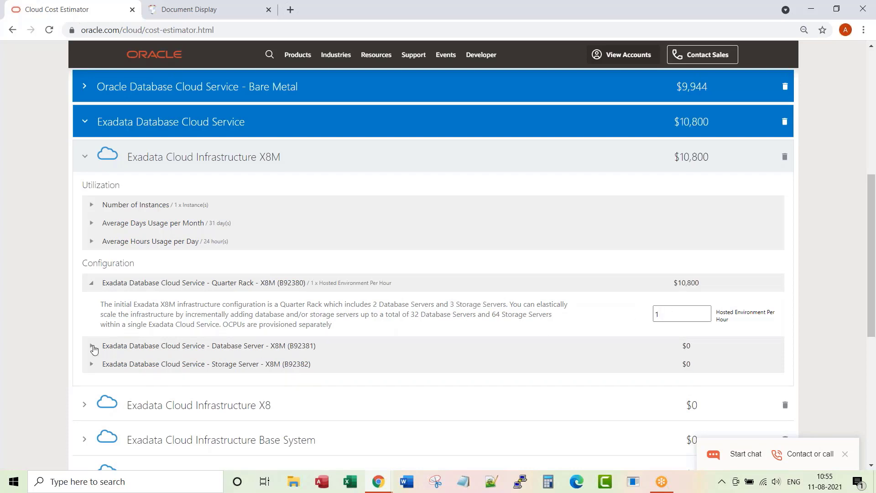
left_click(92, 345)
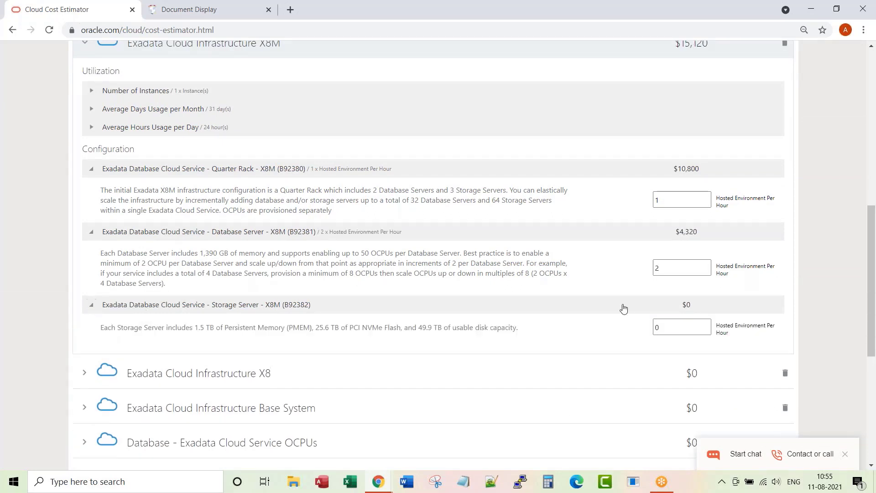
type("3")
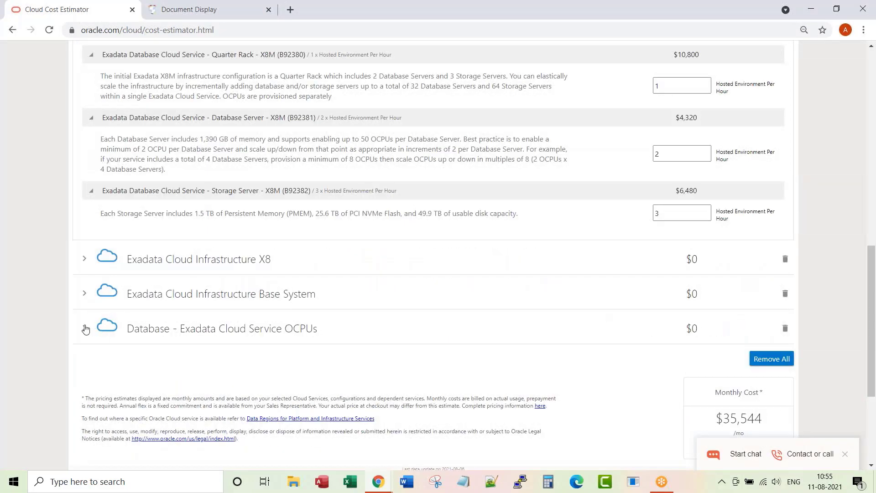
- Configure Exadata Cloud Service OCPUs with the OCPU (B88592) option and 4 OCPUs
left_click(84, 328)
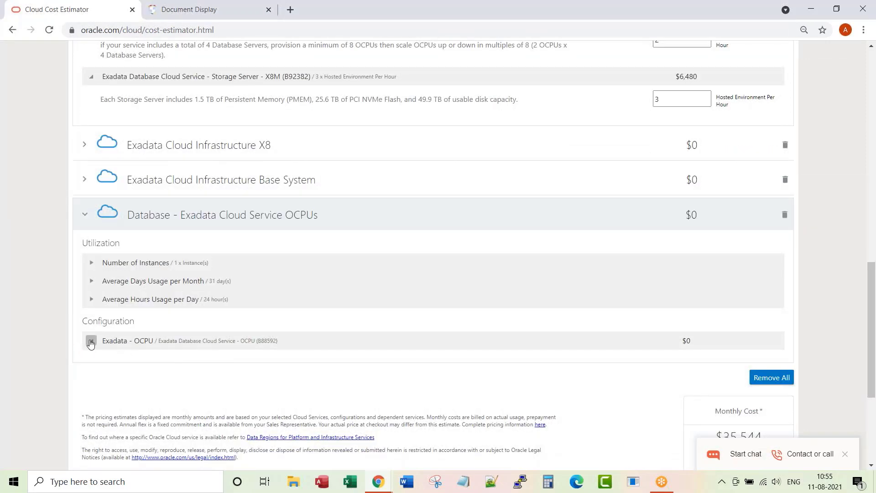
left_click(90, 340)
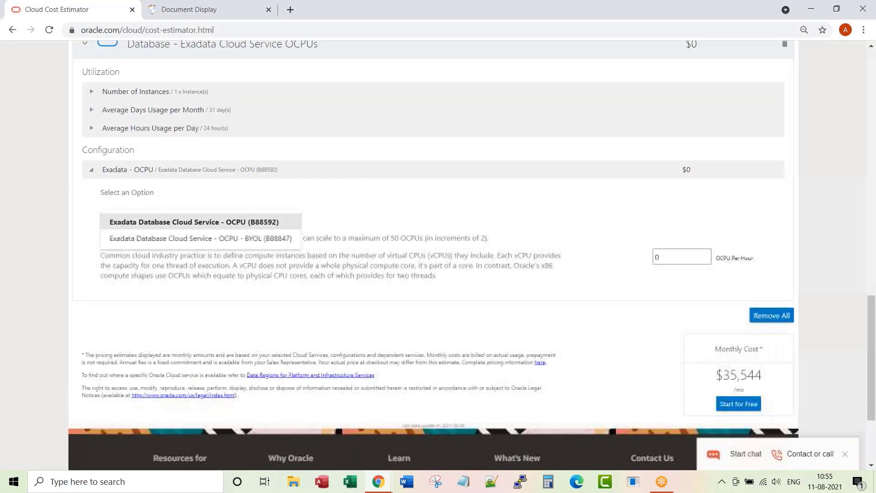
left_click(194, 222)
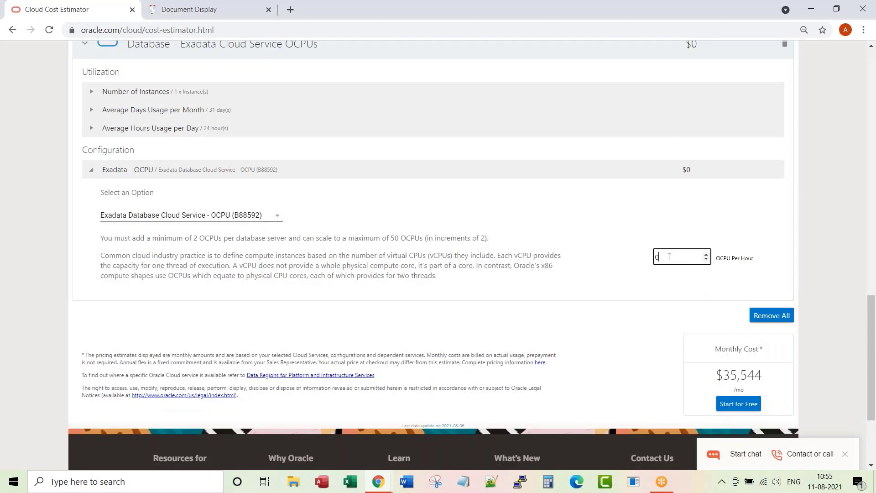
type("4")
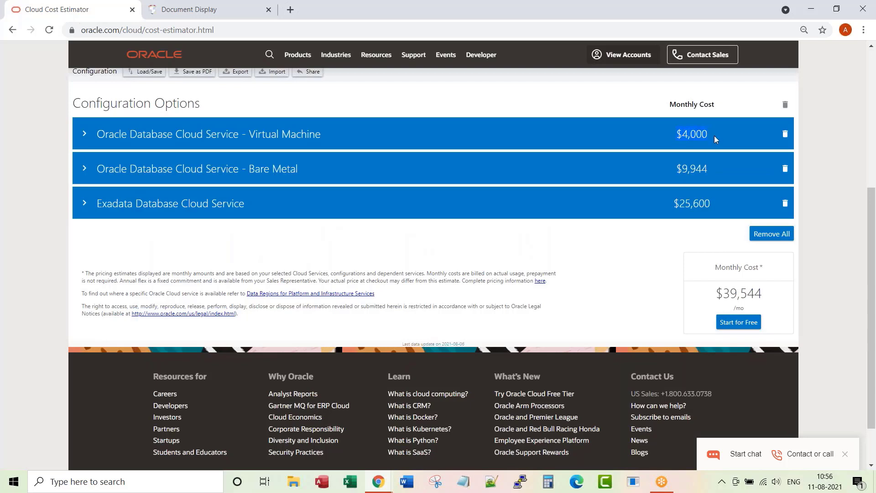
mouse_move(681, 172)
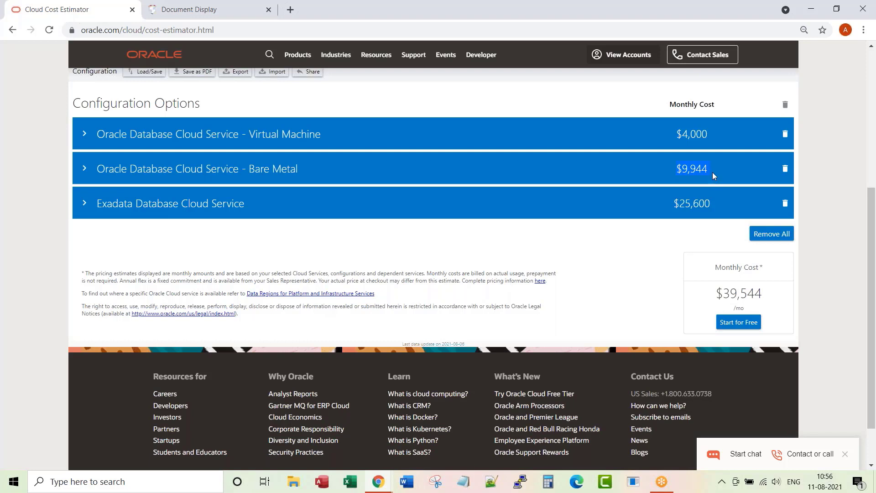
mouse_move(711, 172)
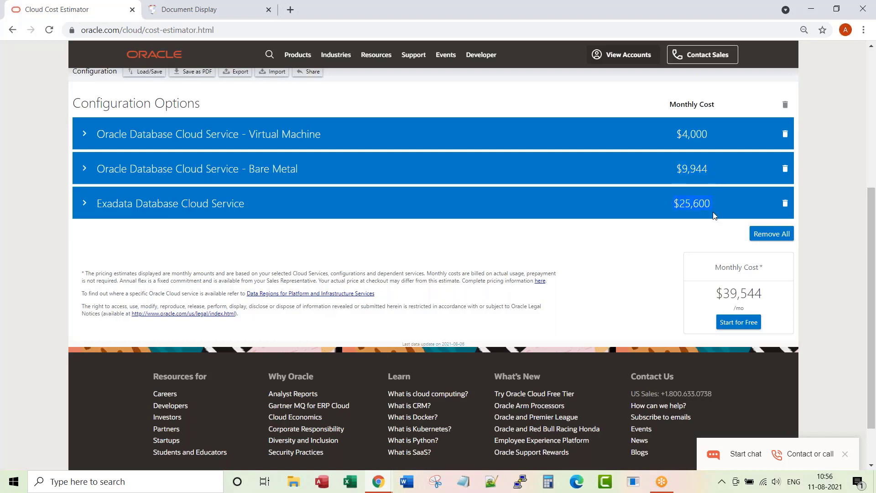
mouse_move(674, 227)
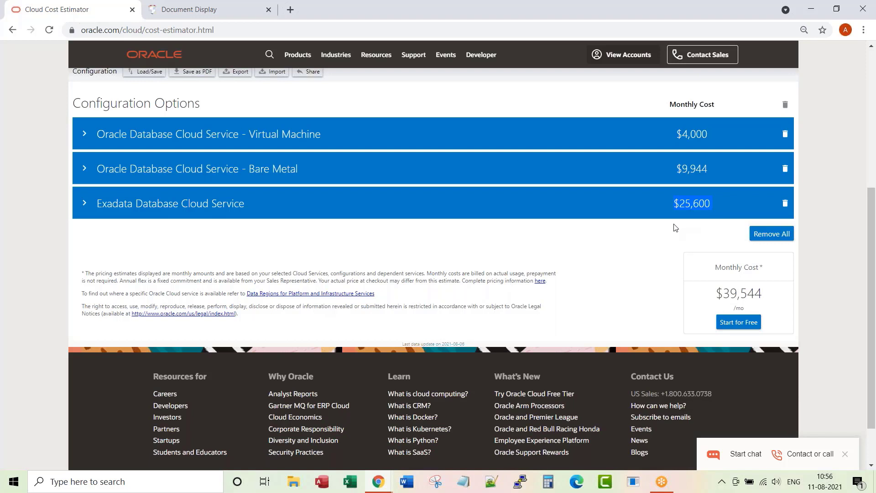
mouse_move(662, 186)
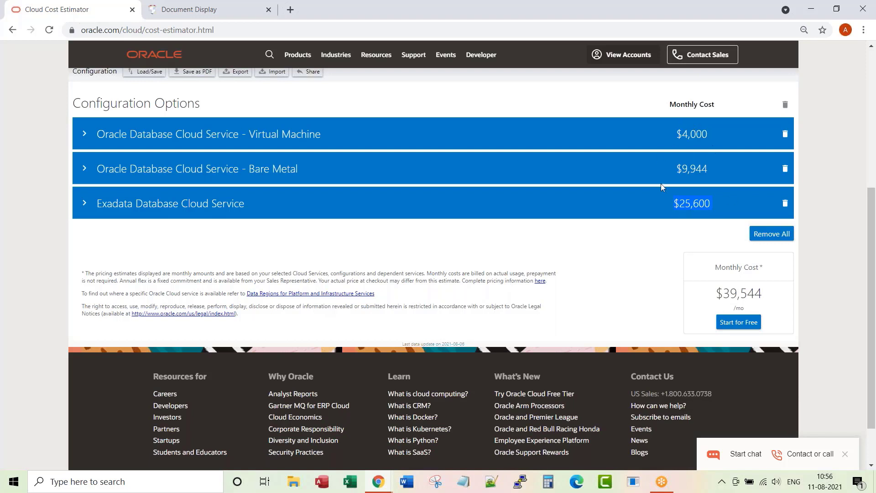
mouse_move(505, 228)
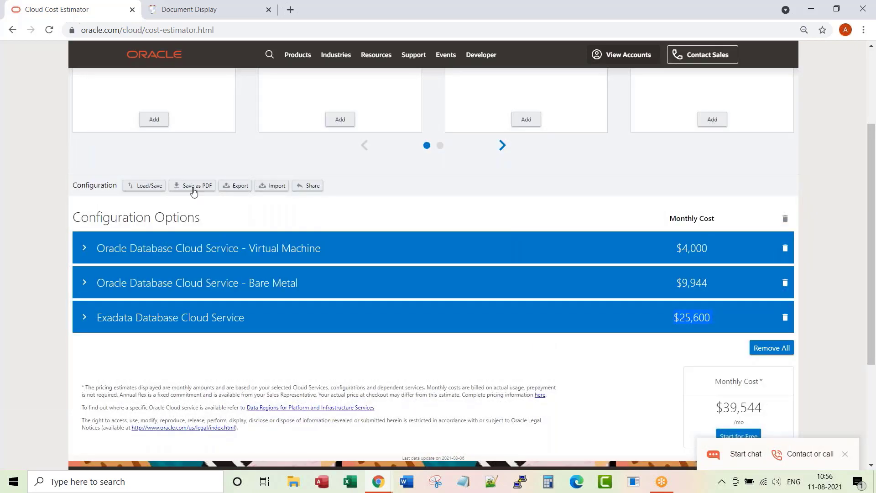
mouse_move(196, 185)
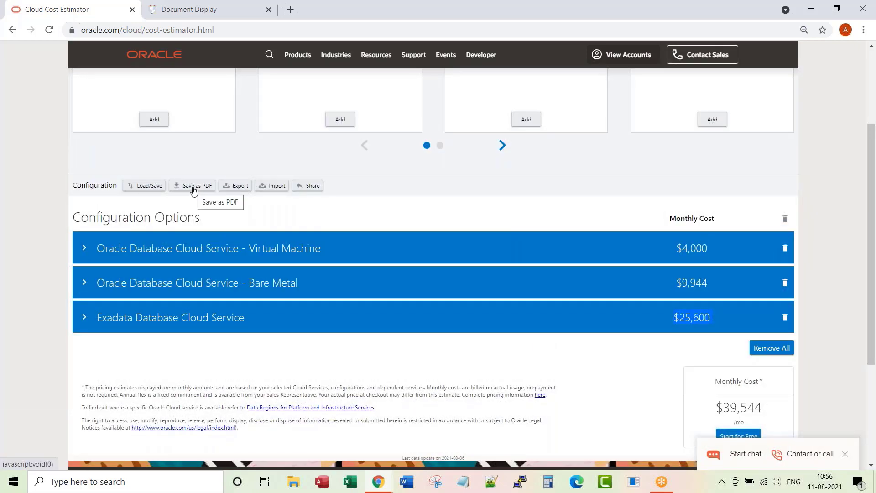
- Download the estimate as OracleCloudEstimate.pdf and open it in a new tab
left_click(195, 185)
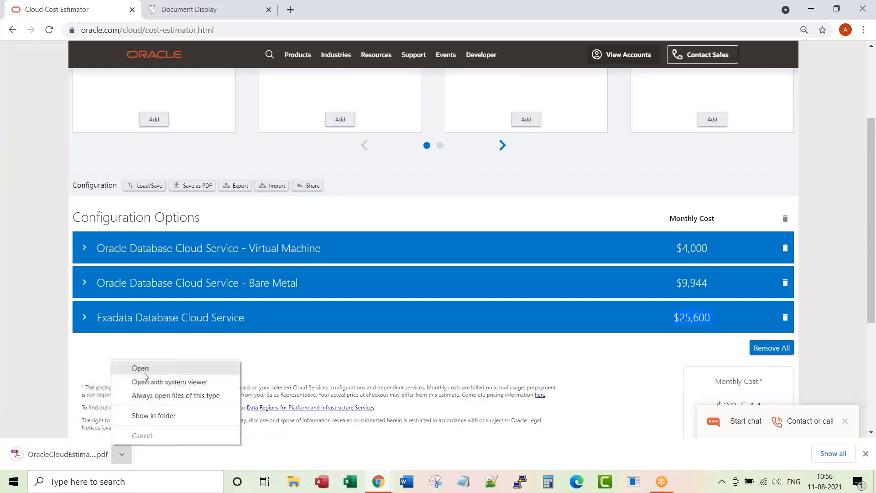
left_click(140, 368)
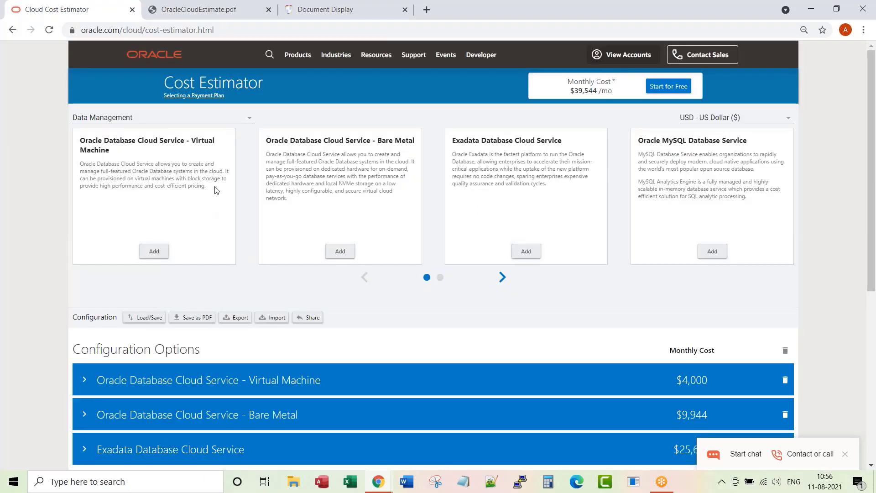
- Switch the product category to Autonomous Data Management
left_click(162, 117)
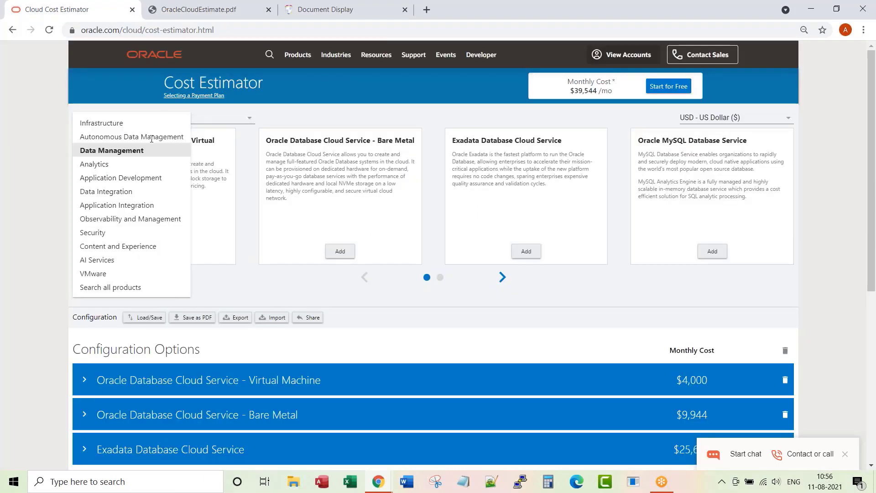
left_click(131, 137)
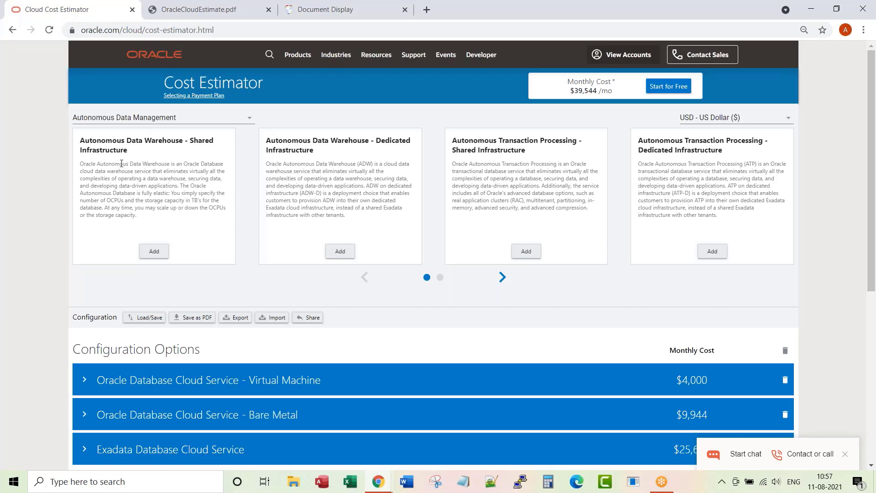
mouse_move(154, 148)
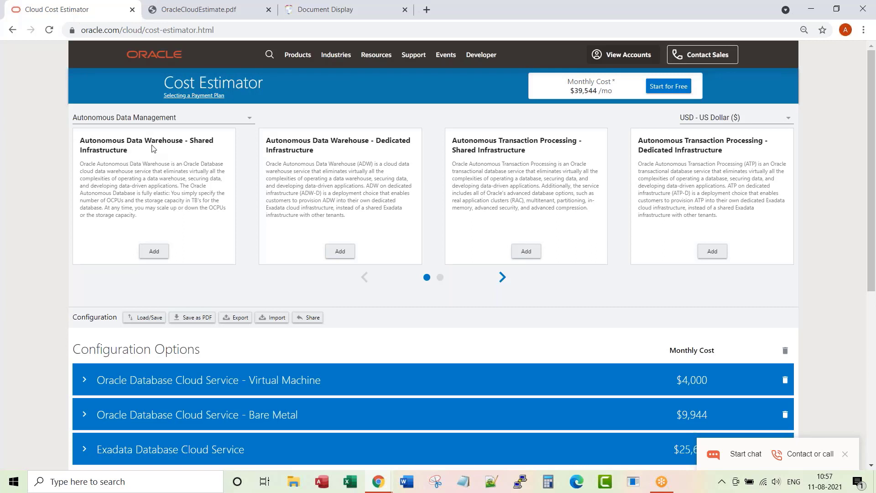
mouse_move(145, 151)
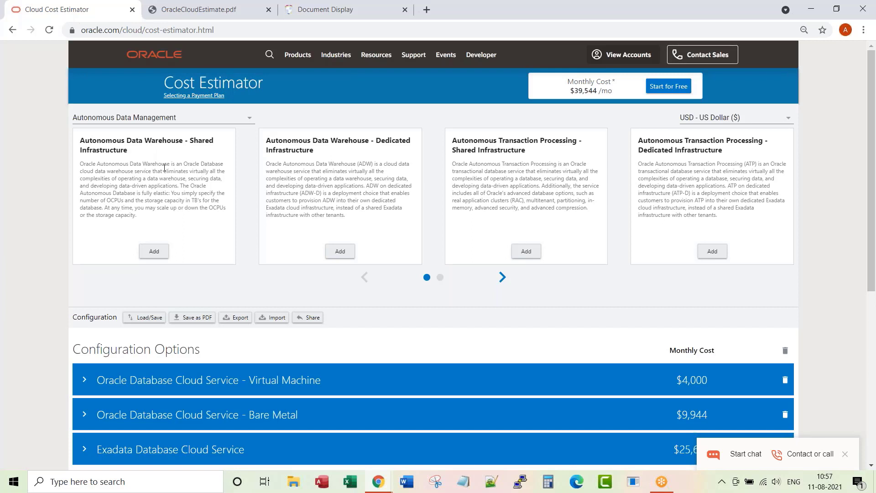
mouse_move(162, 154)
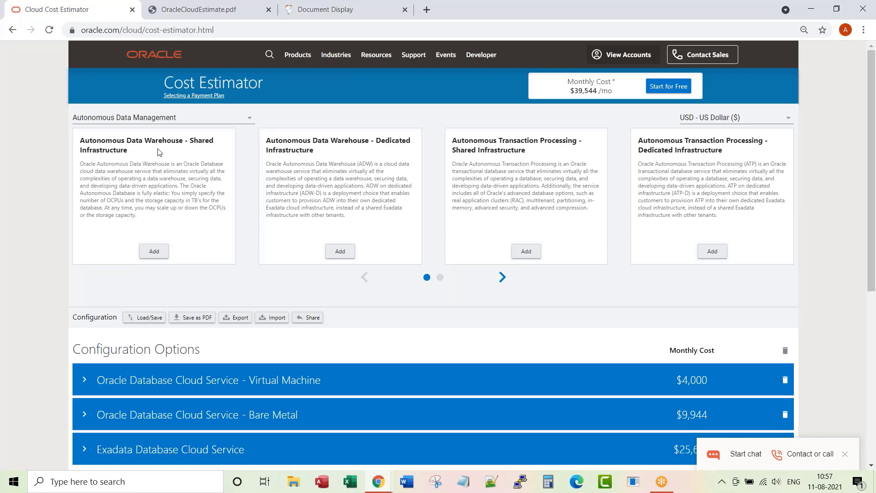
mouse_move(164, 153)
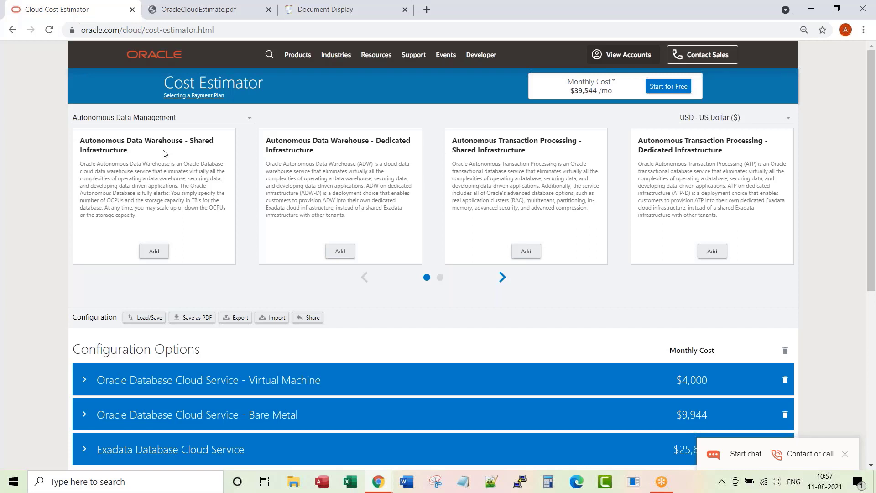
mouse_move(456, 146)
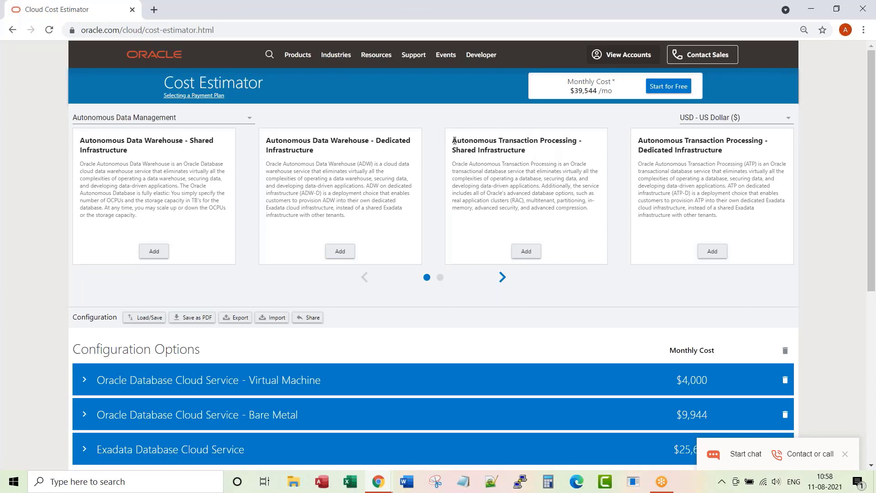
mouse_move(207, 134)
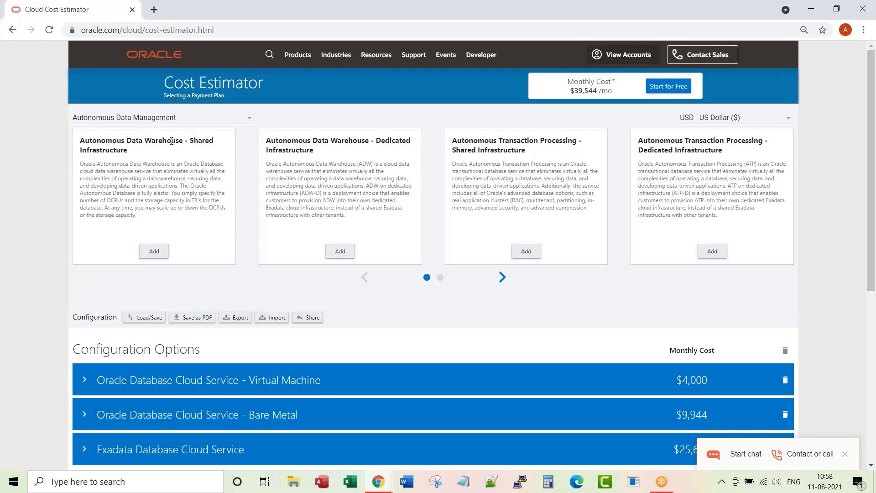
mouse_move(513, 143)
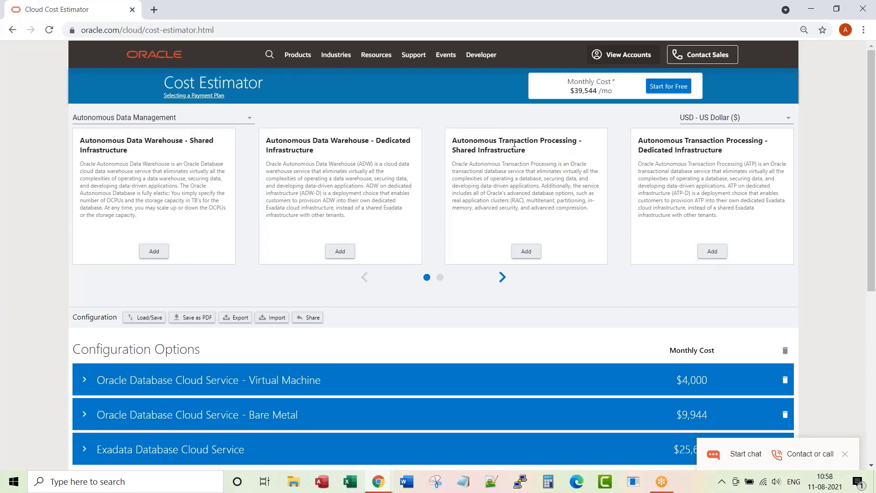
mouse_move(530, 263)
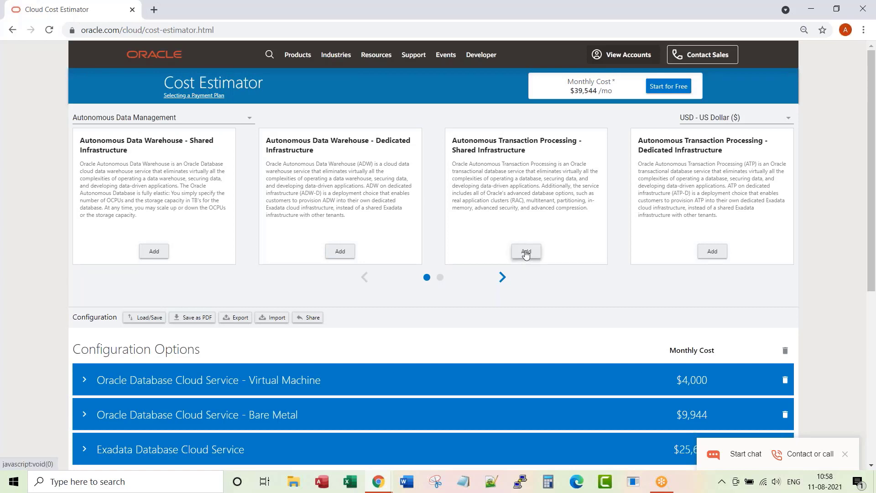
- Add ATP Shared Infrastructure with 4 OCPUs per hour and expand its Exadata storage settings
left_click(525, 251)
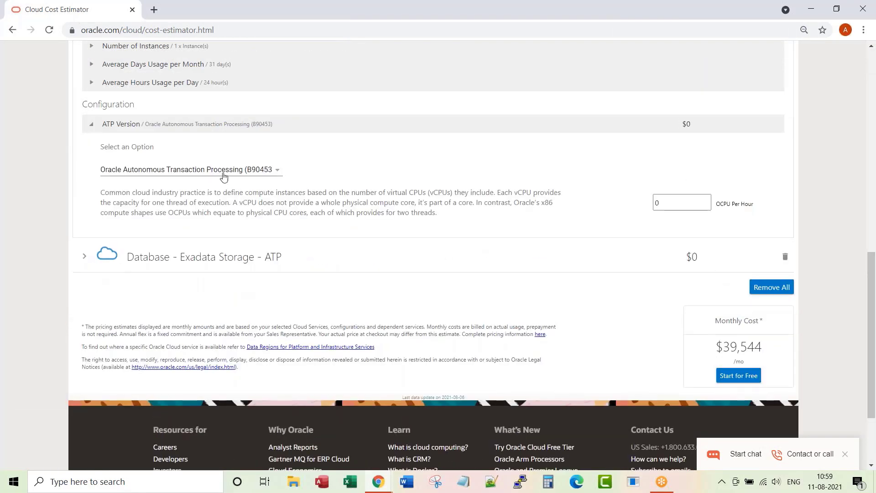
left_click(190, 169)
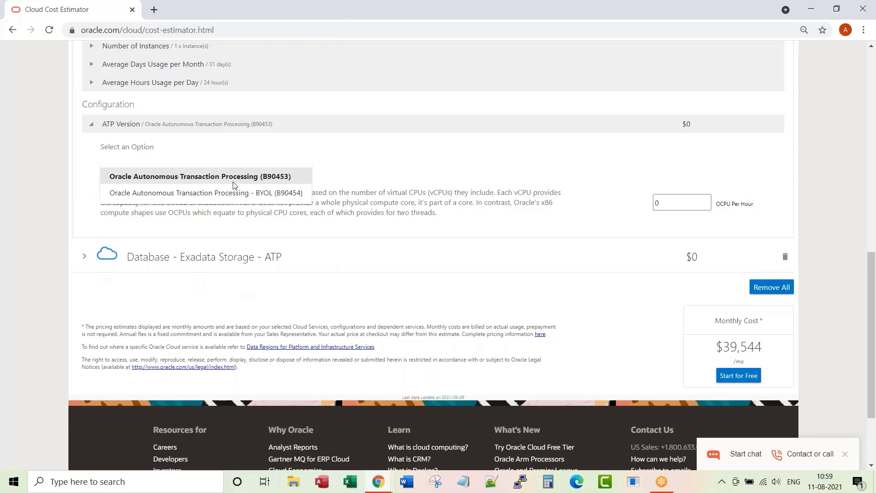
mouse_move(226, 172)
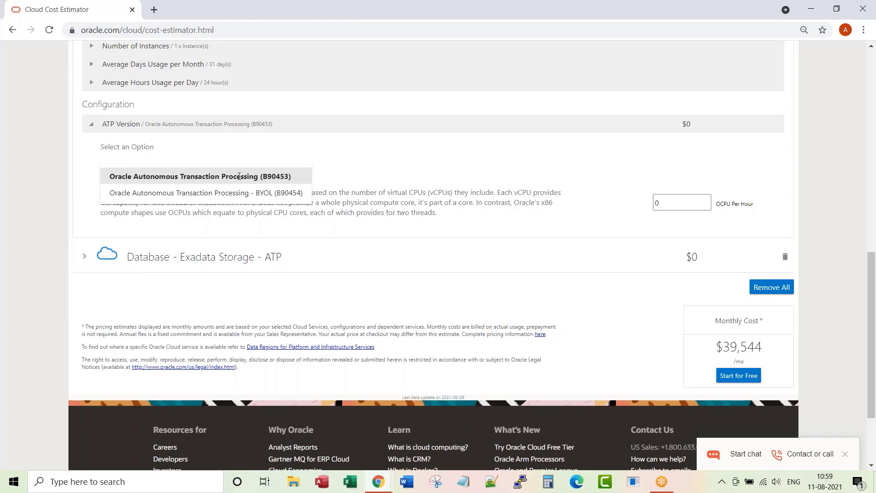
left_click(199, 176)
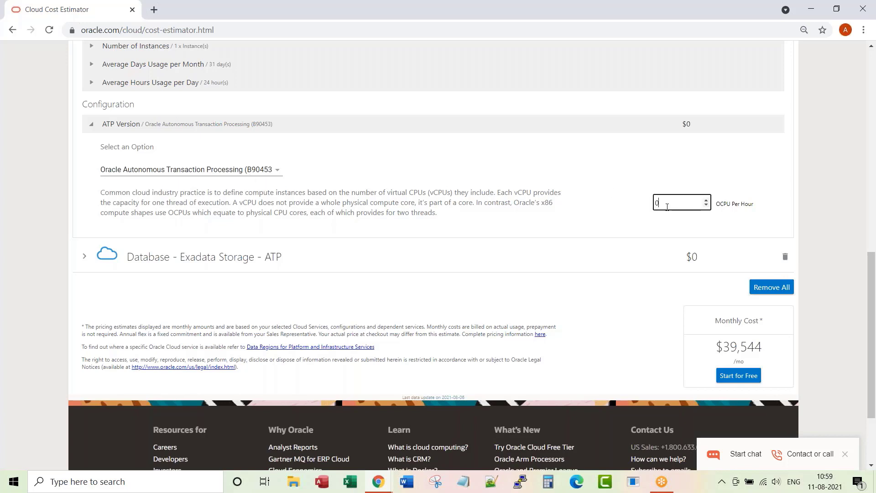
type("4")
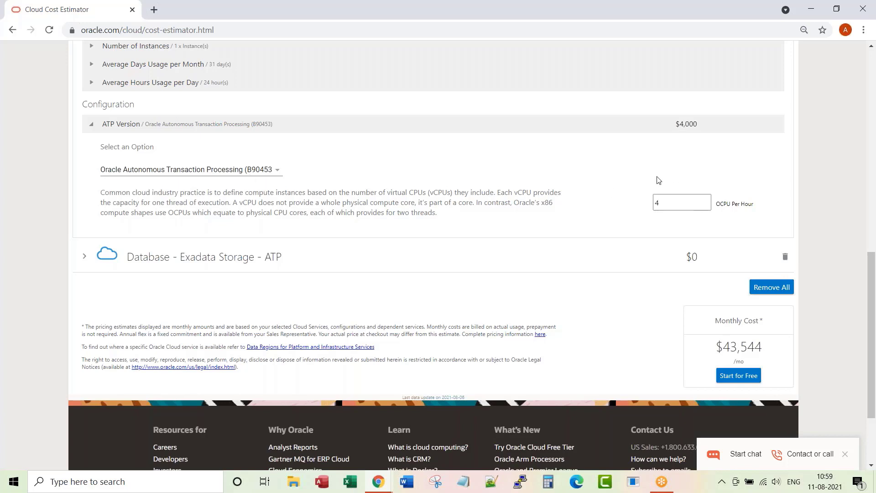
left_click(84, 257)
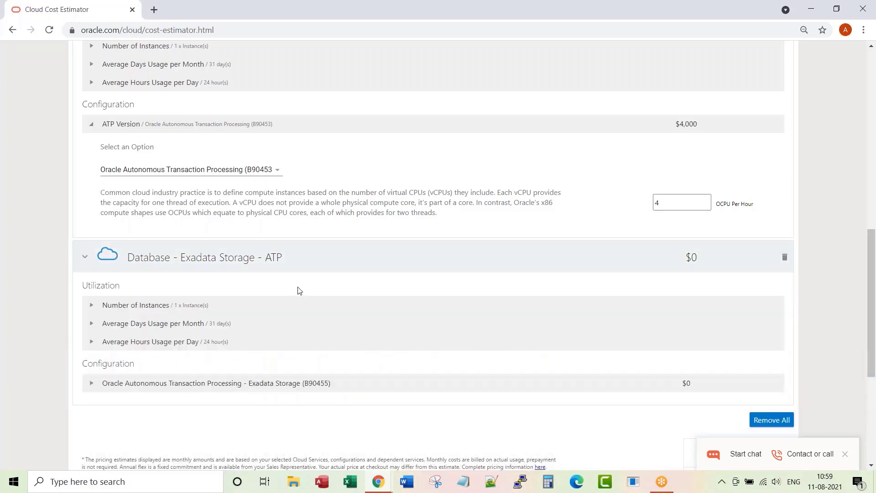
scroll("down", 3)
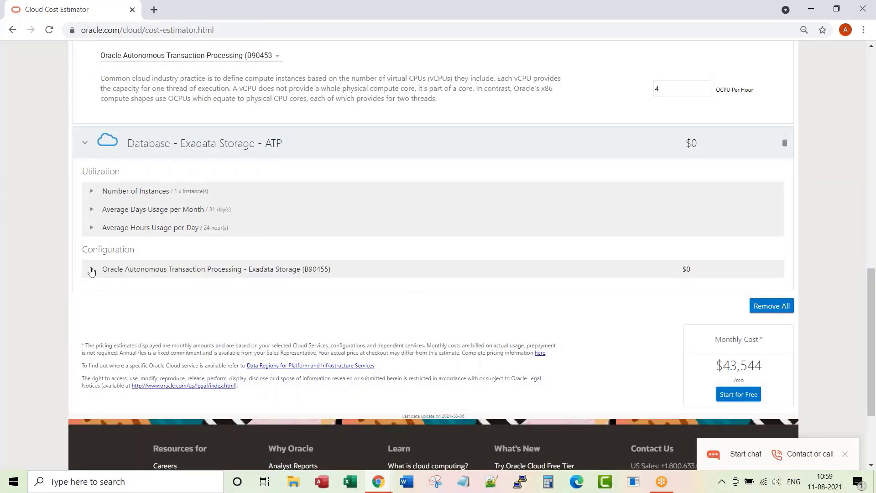
- Expand the shared ATP service's Exadata Storage (B90455) setting to enter its storage amount
left_click(91, 272)
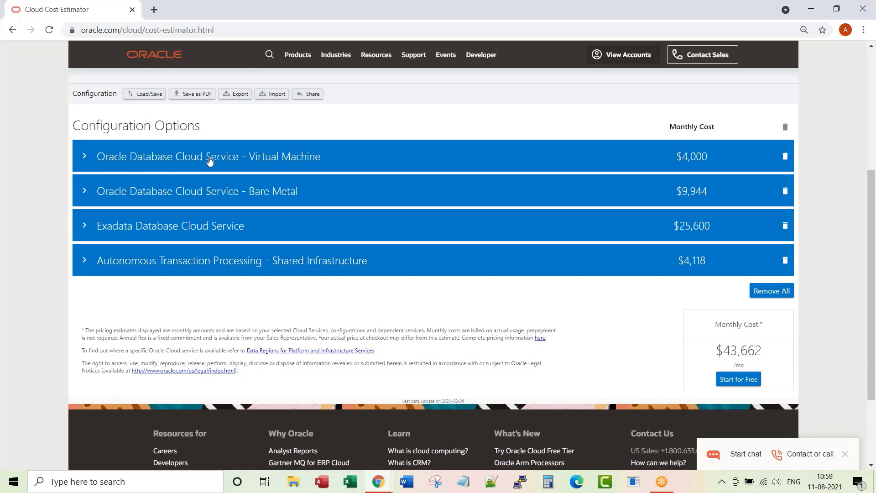
mouse_move(233, 270)
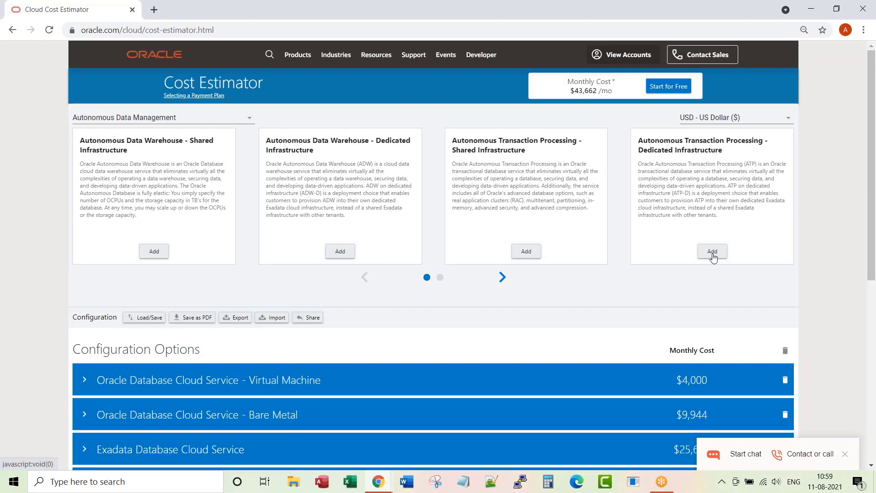
- Add ATP Dedicated with the non-BYOL ATP-D version, 4 OCPUs and an Exadata X8 quarter rack
left_click(711, 251)
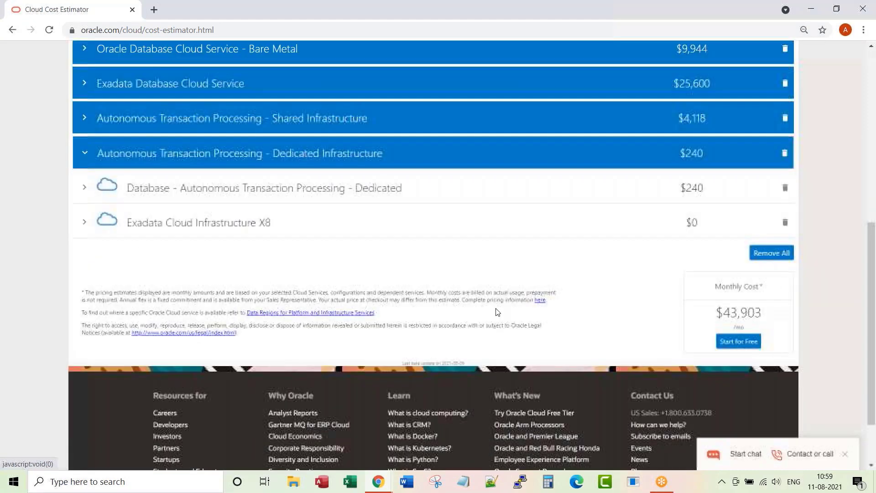
scroll("down", 3)
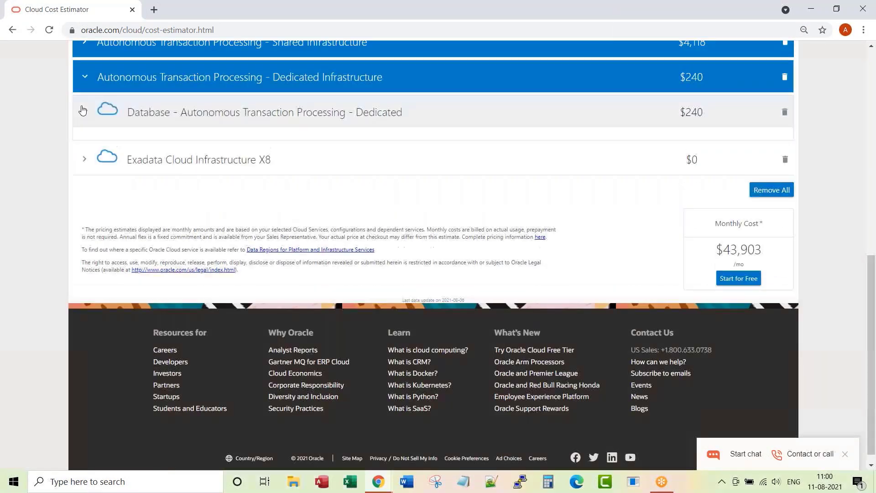
left_click(83, 112)
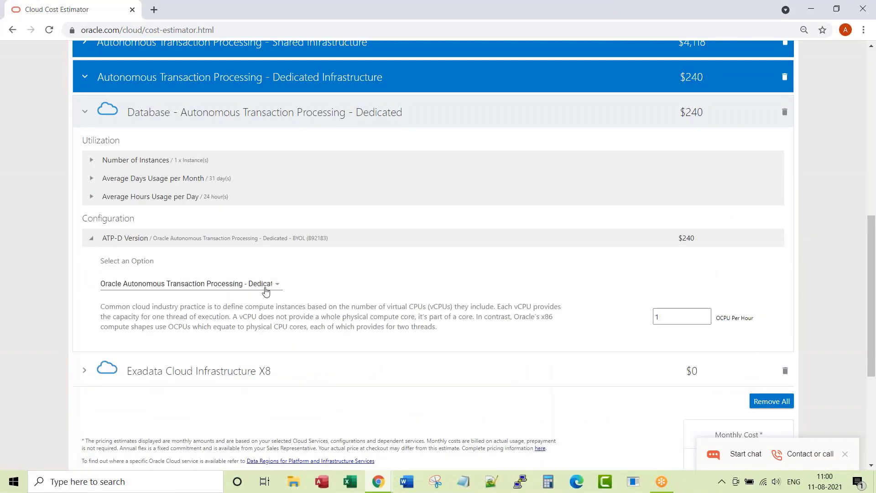
left_click(189, 283)
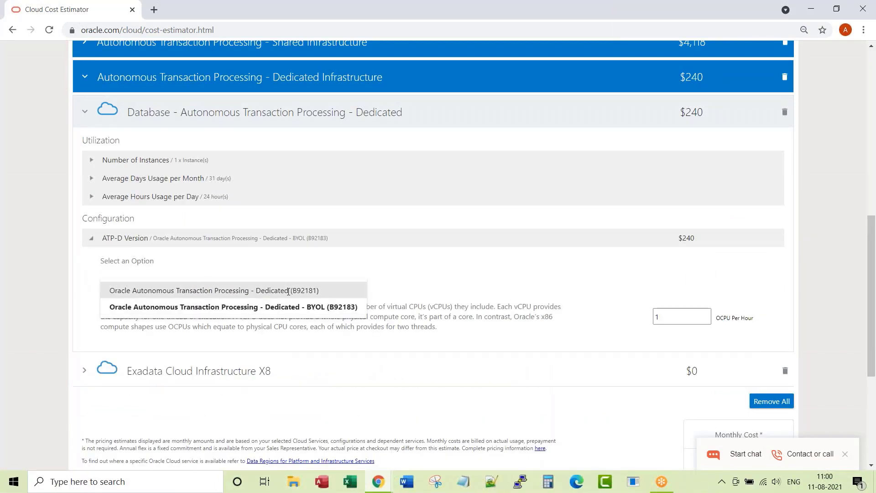
left_click(214, 290)
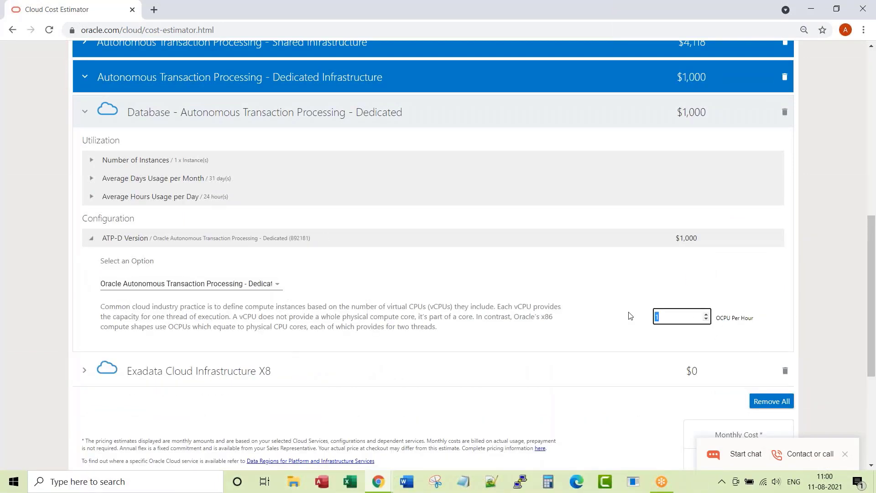
type("4")
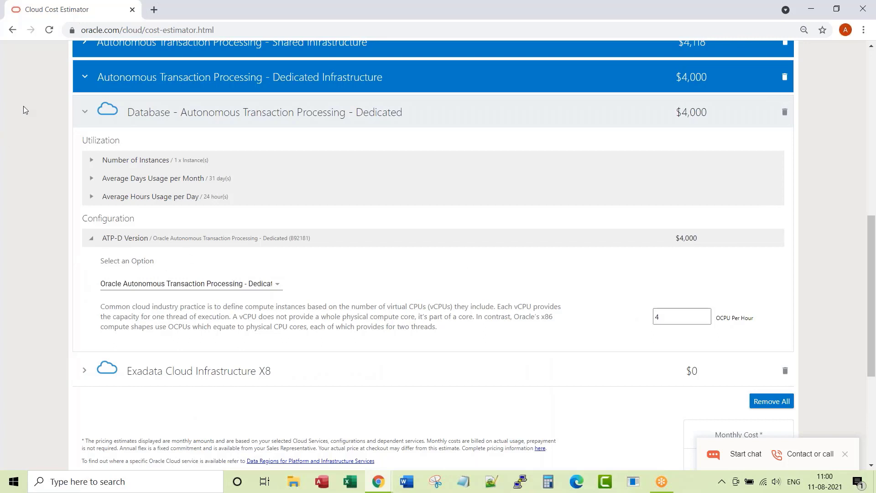
mouse_move(244, 239)
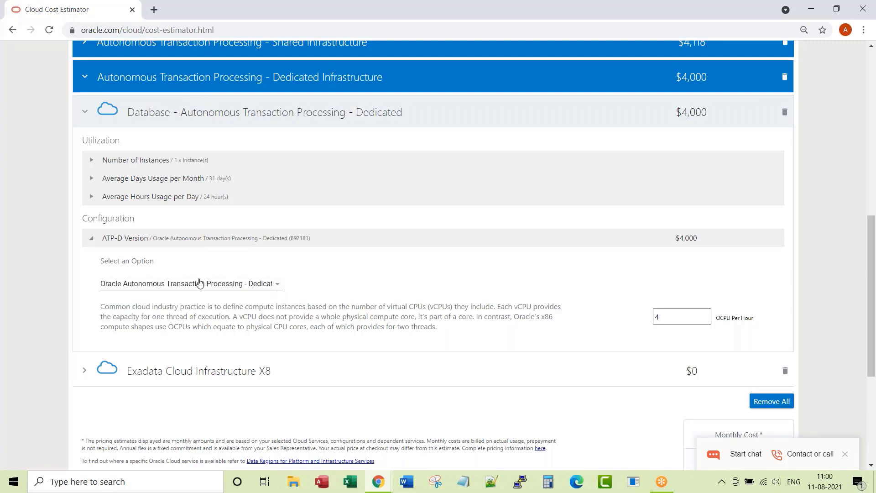
left_click(92, 239)
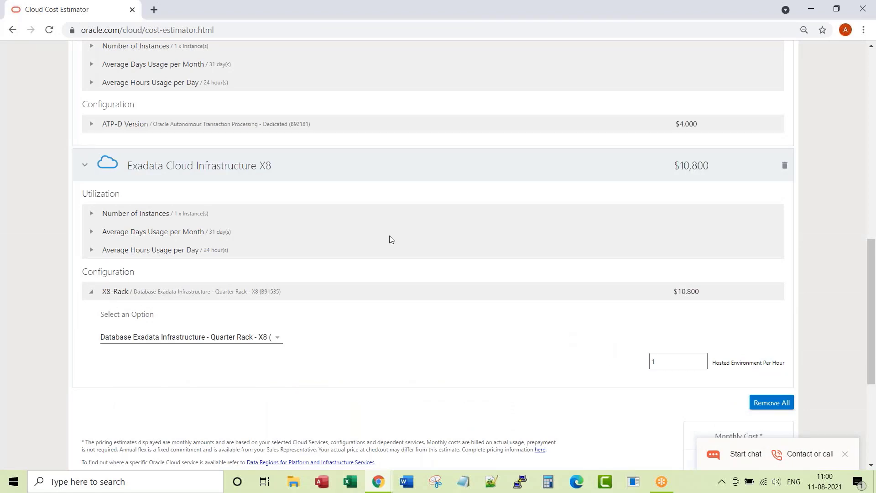
scroll("up", 3)
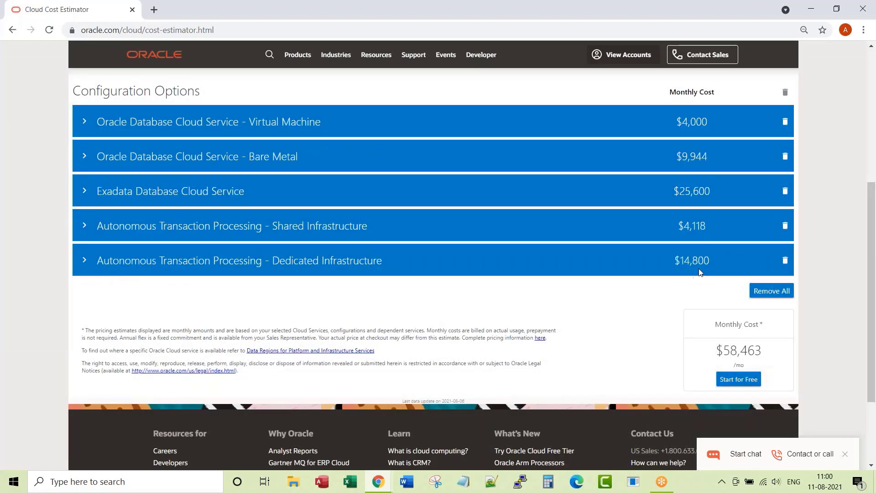
mouse_move(700, 303)
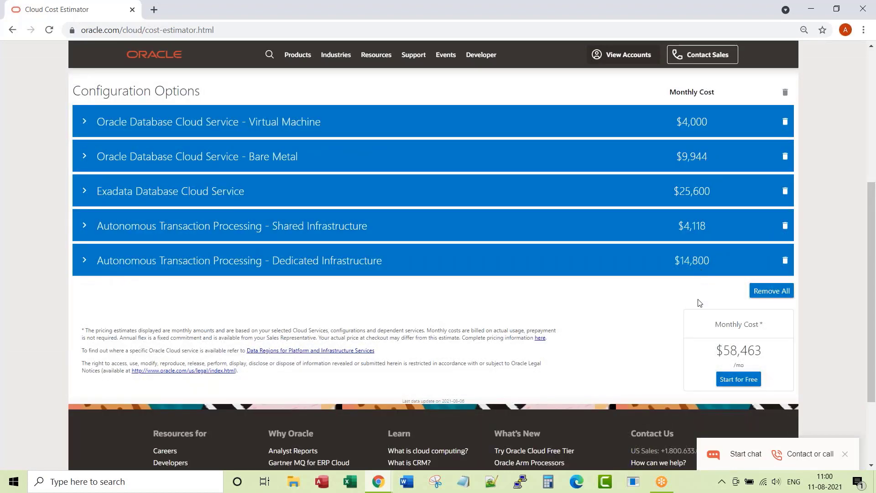
mouse_move(515, 271)
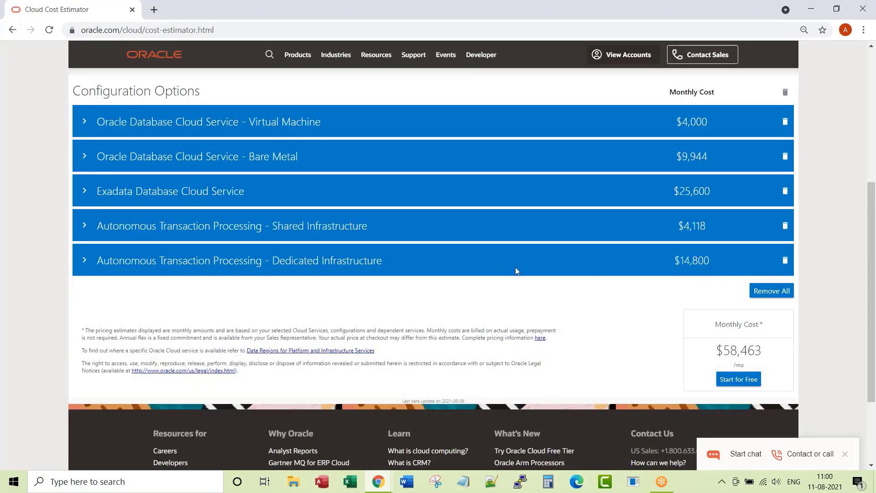
- Add ADW Shared with 4 OCPUs and 1 TB of Exadata storage, costing $4,118
scroll("up", 3)
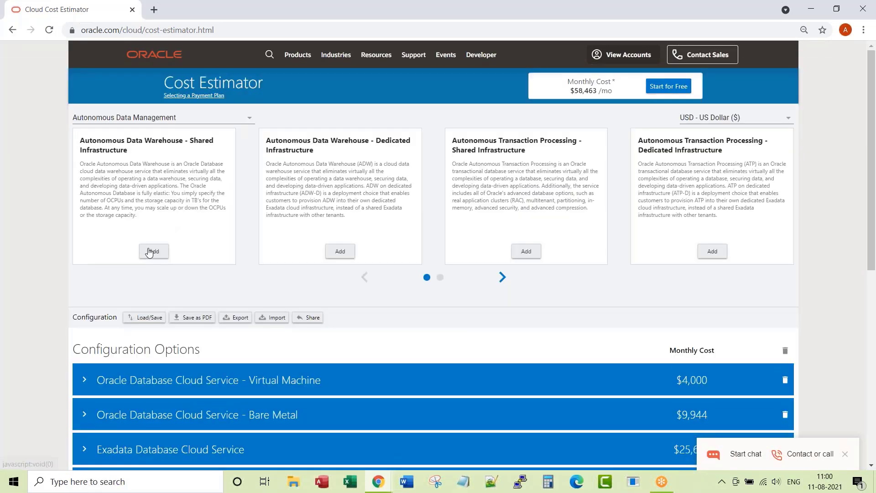
left_click(153, 250)
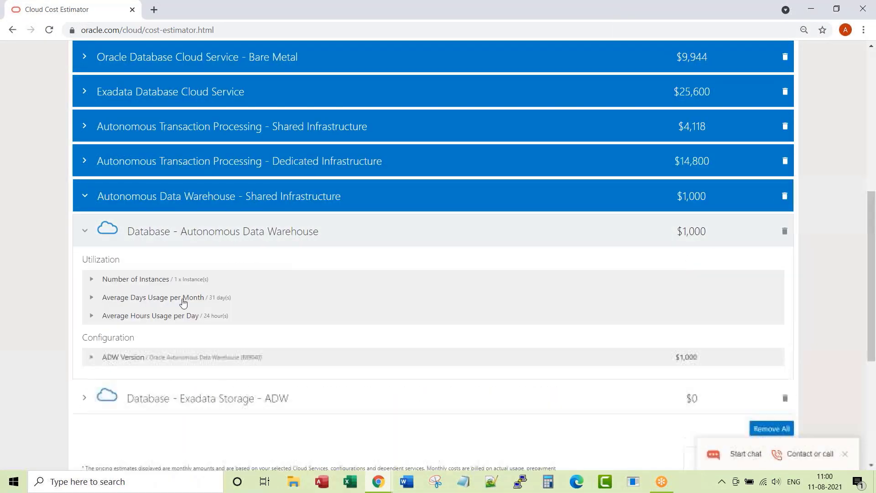
left_click(91, 357)
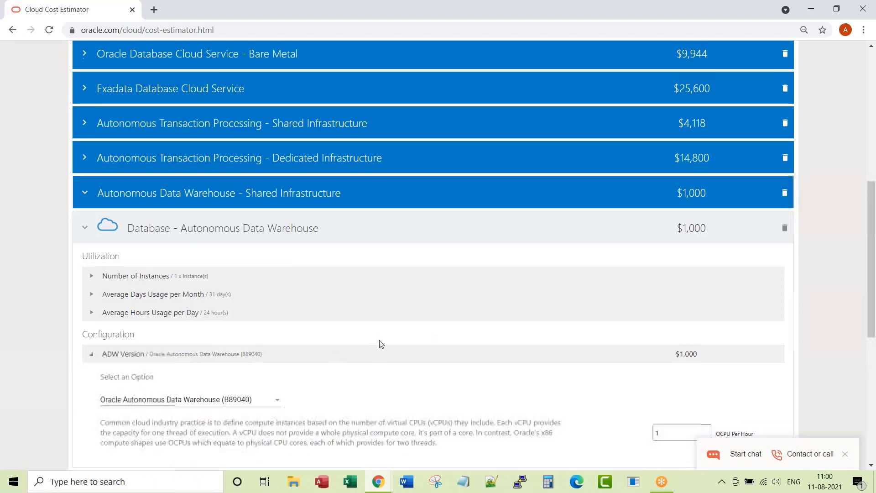
scroll("down", 3)
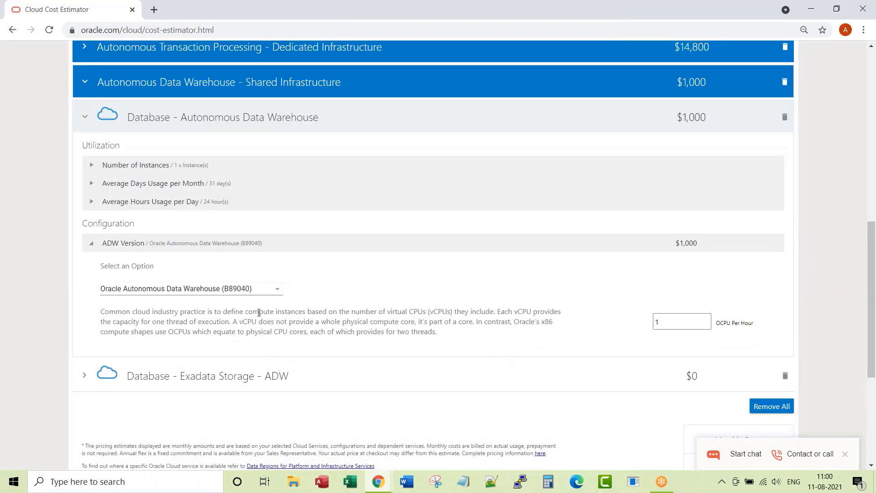
type("4")
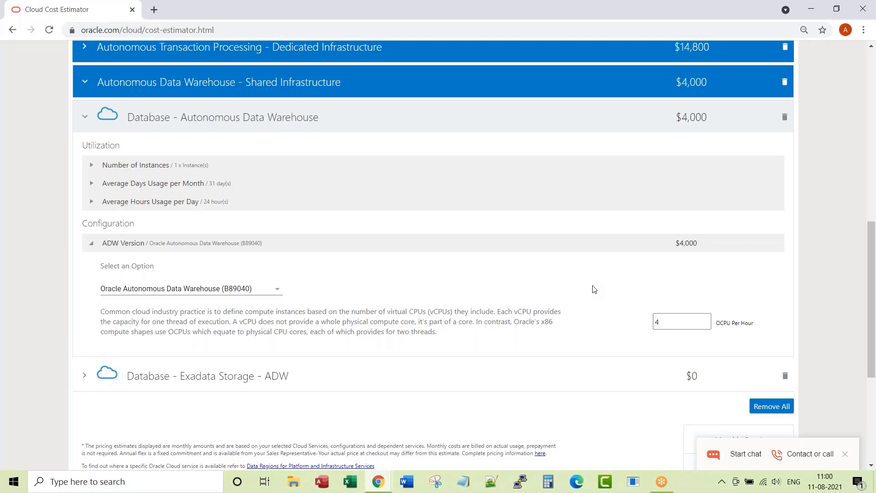
left_click(90, 244)
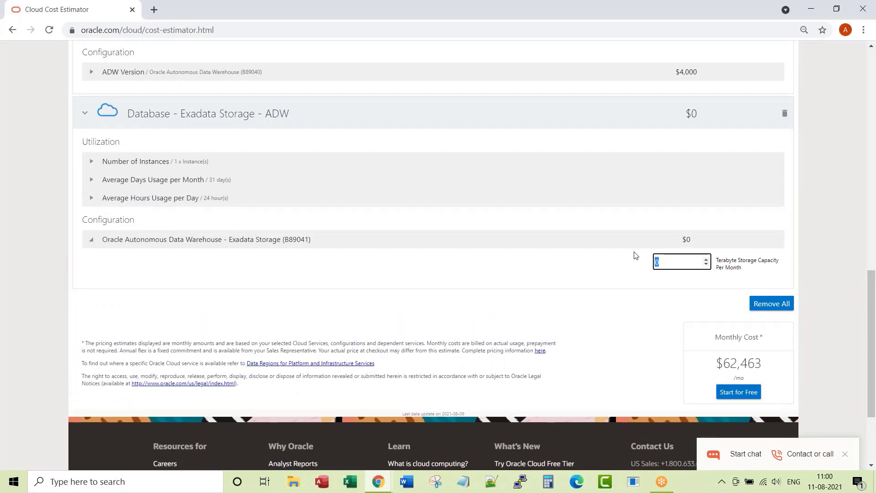
type("1")
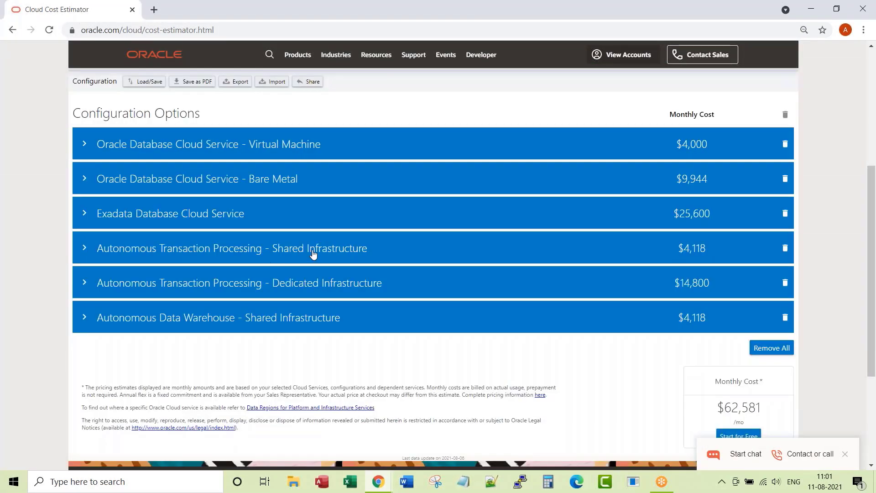
mouse_move(296, 335)
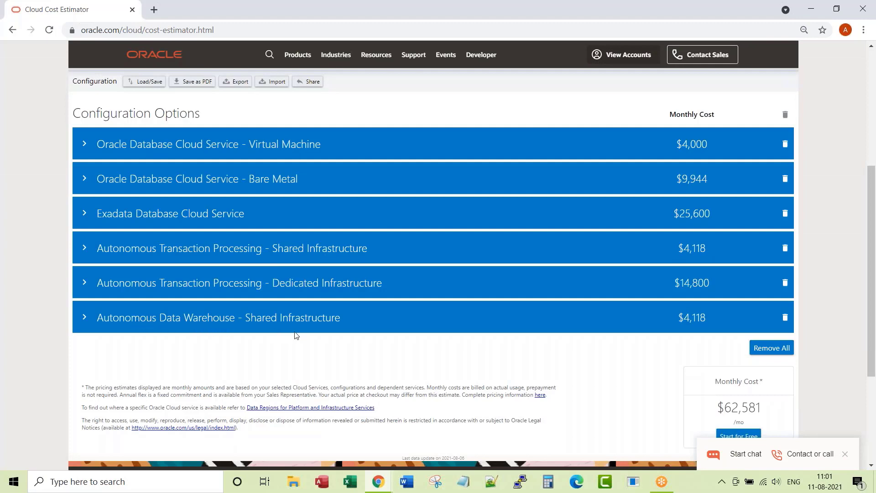
- Add ADW Dedicated with 4 OCPUs and expand its Exadata X8-Rack configuration
scroll("down", 3)
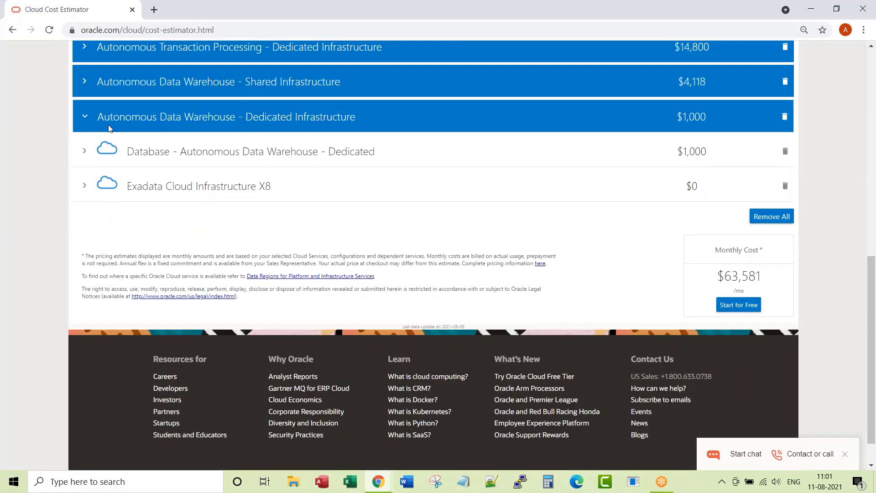
left_click(84, 151)
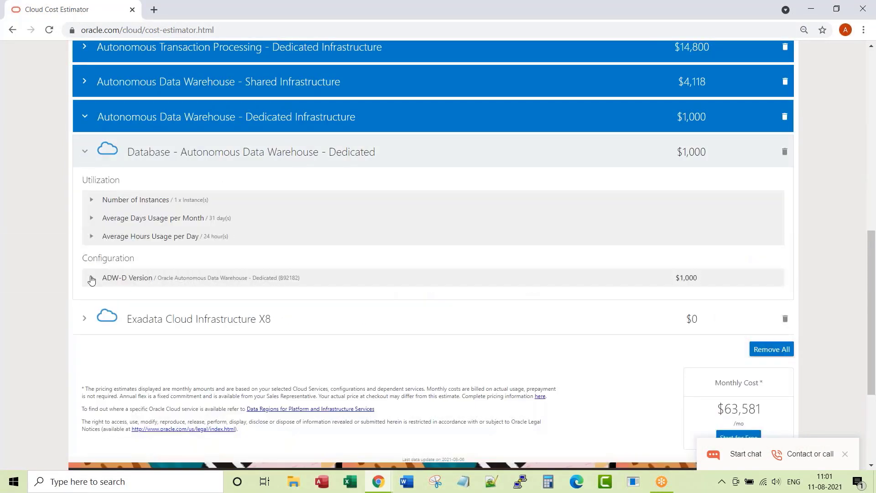
left_click(92, 280)
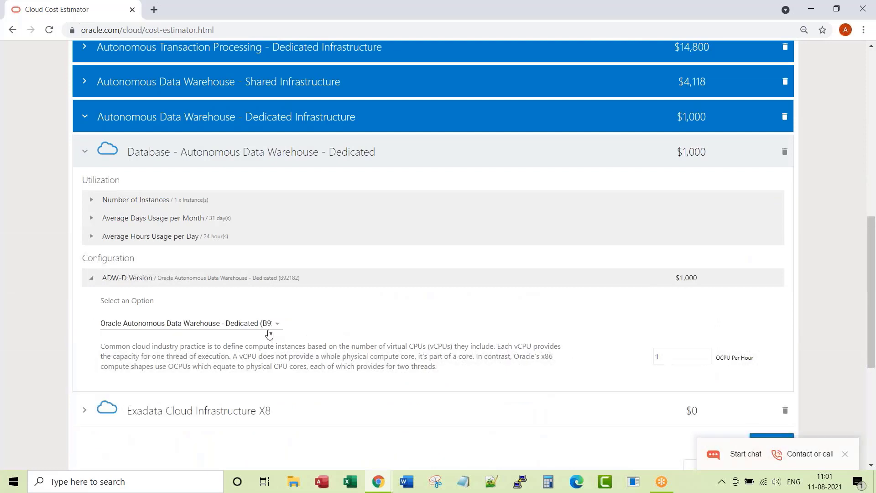
left_click(681, 356)
type("4")
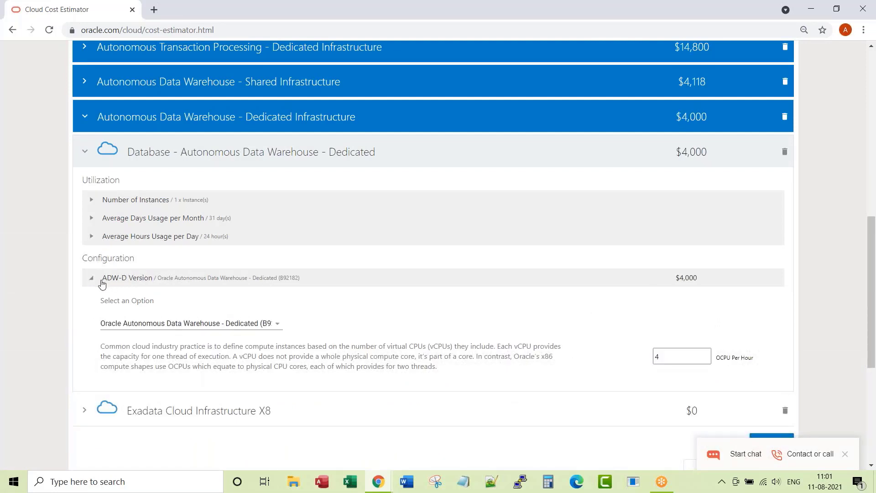
left_click(91, 278)
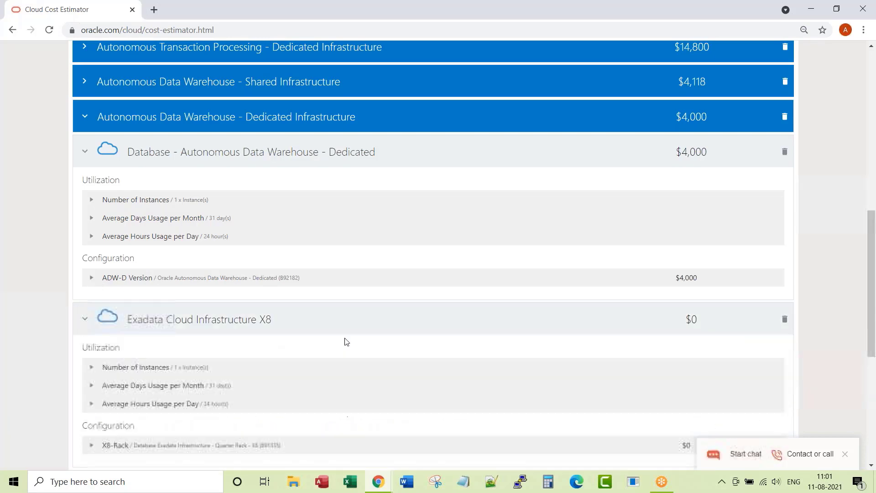
scroll("down", 3)
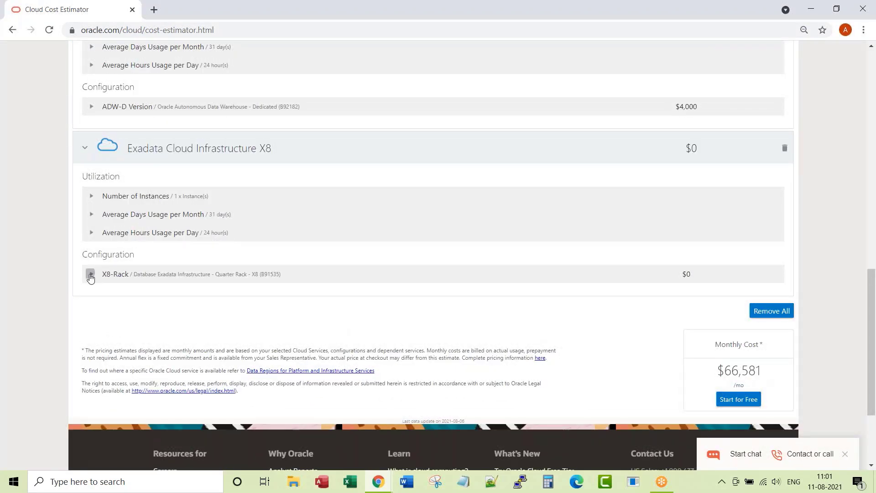
left_click(90, 278)
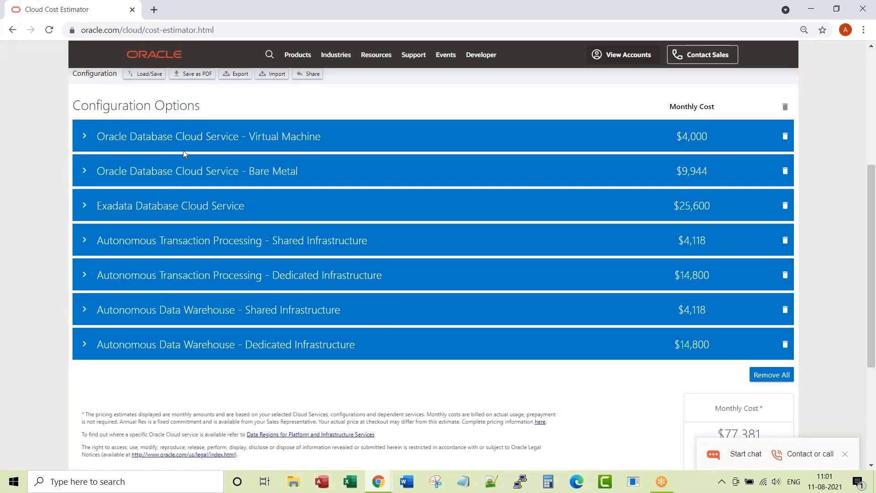
mouse_move(161, 259)
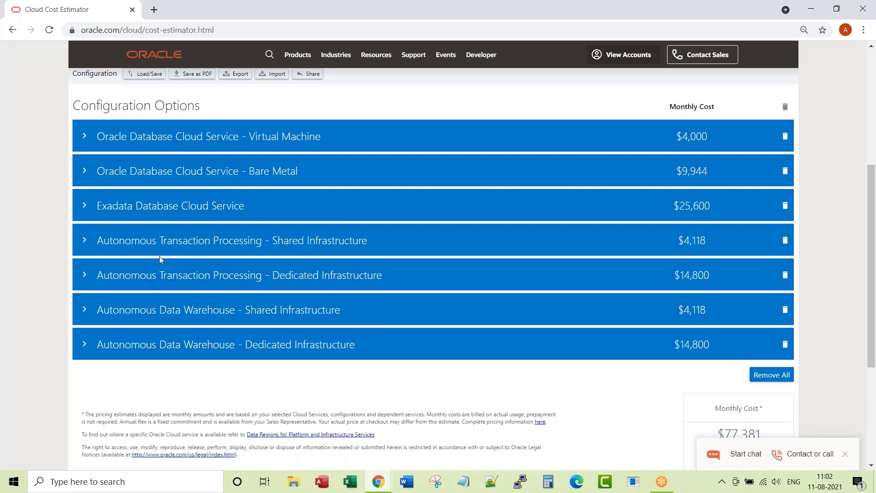
mouse_move(155, 336)
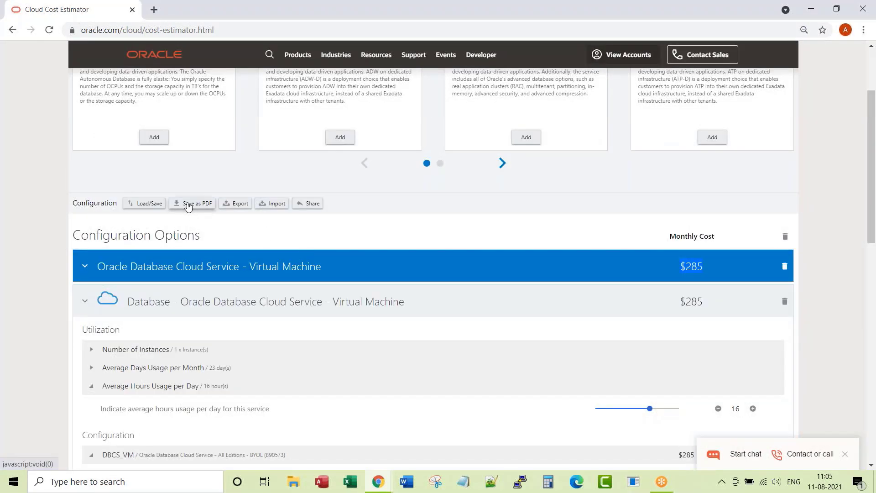
- Download the estimate as an OracleCloudEstimate PDF and open the file
left_click(192, 202)
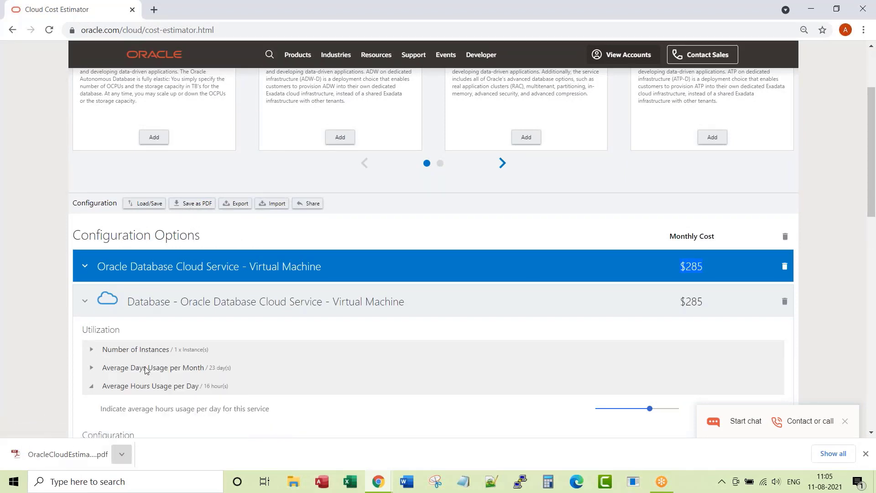
left_click(62, 454)
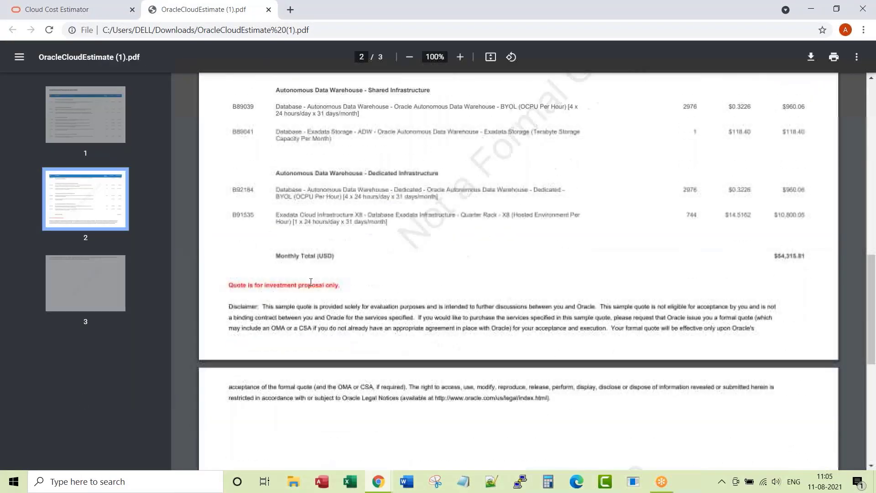